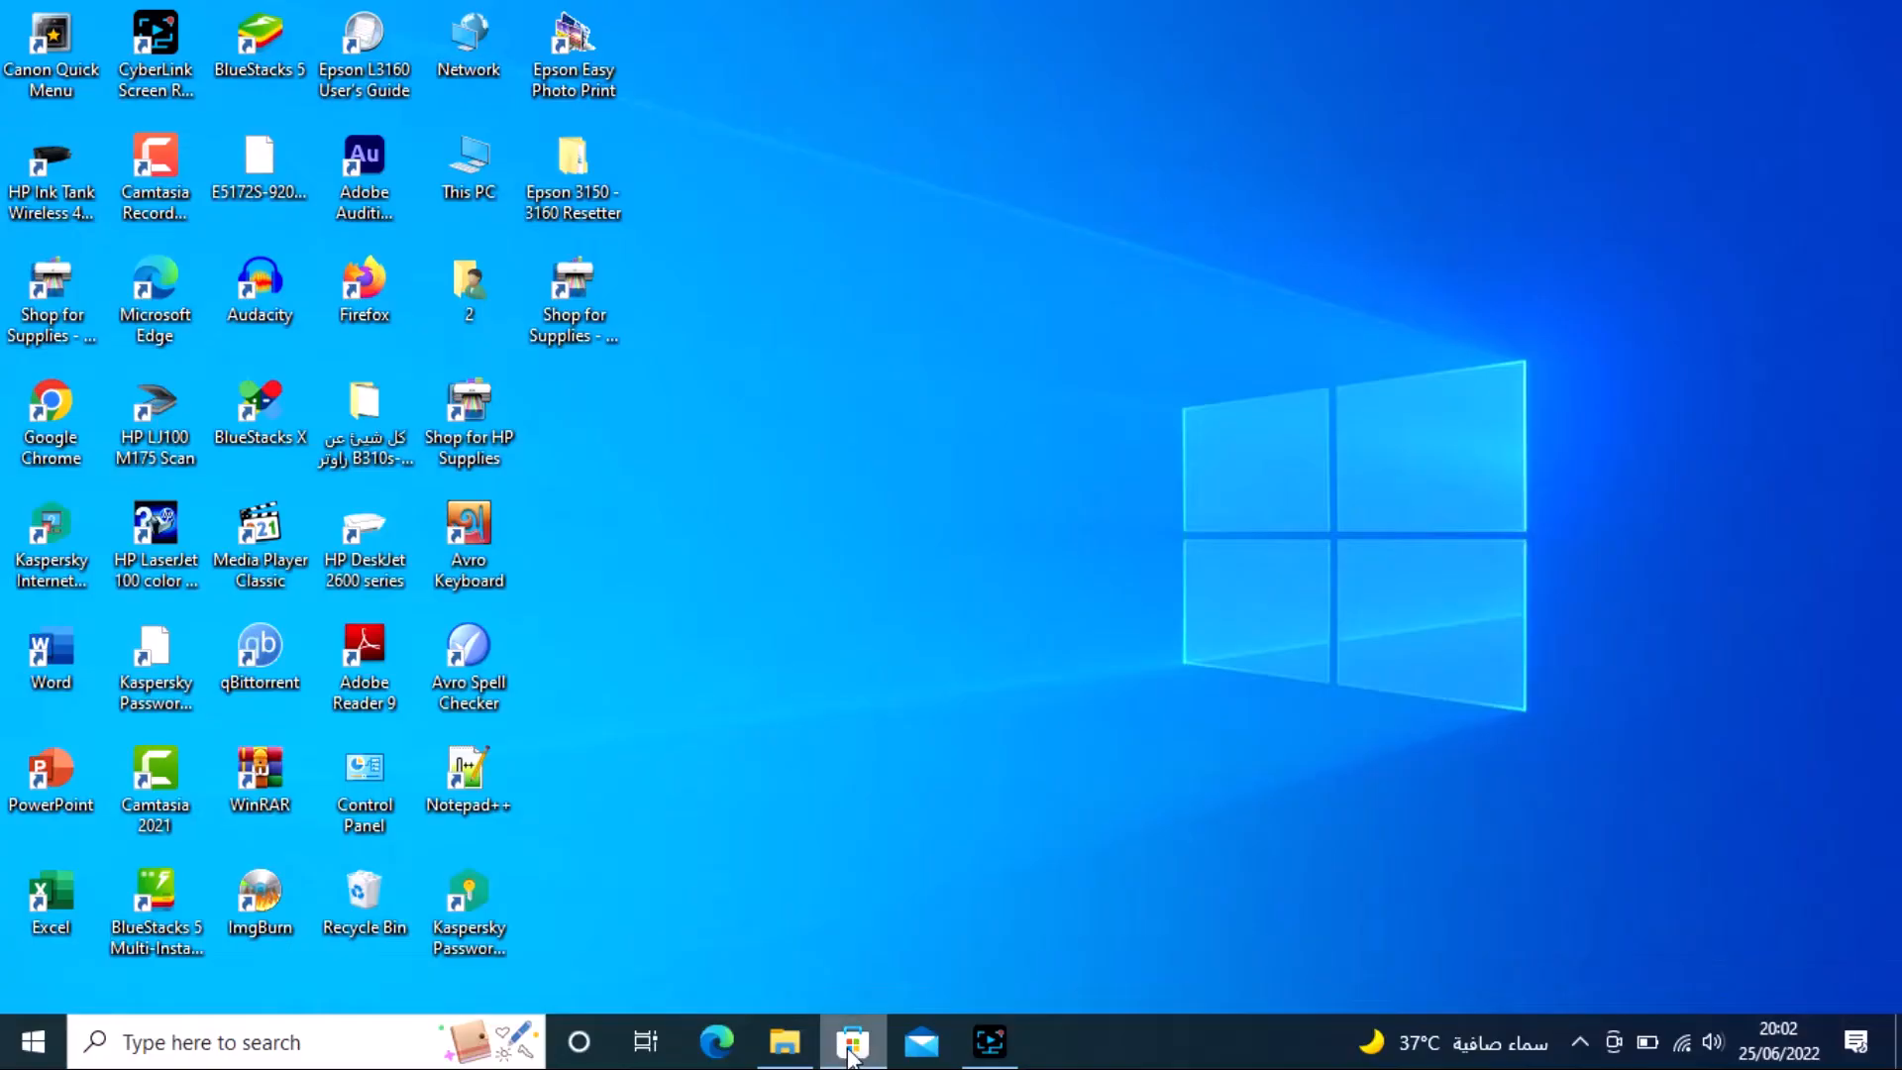
Step: Launch the Microsoft Store from the taskbar
left_click(852, 1041)
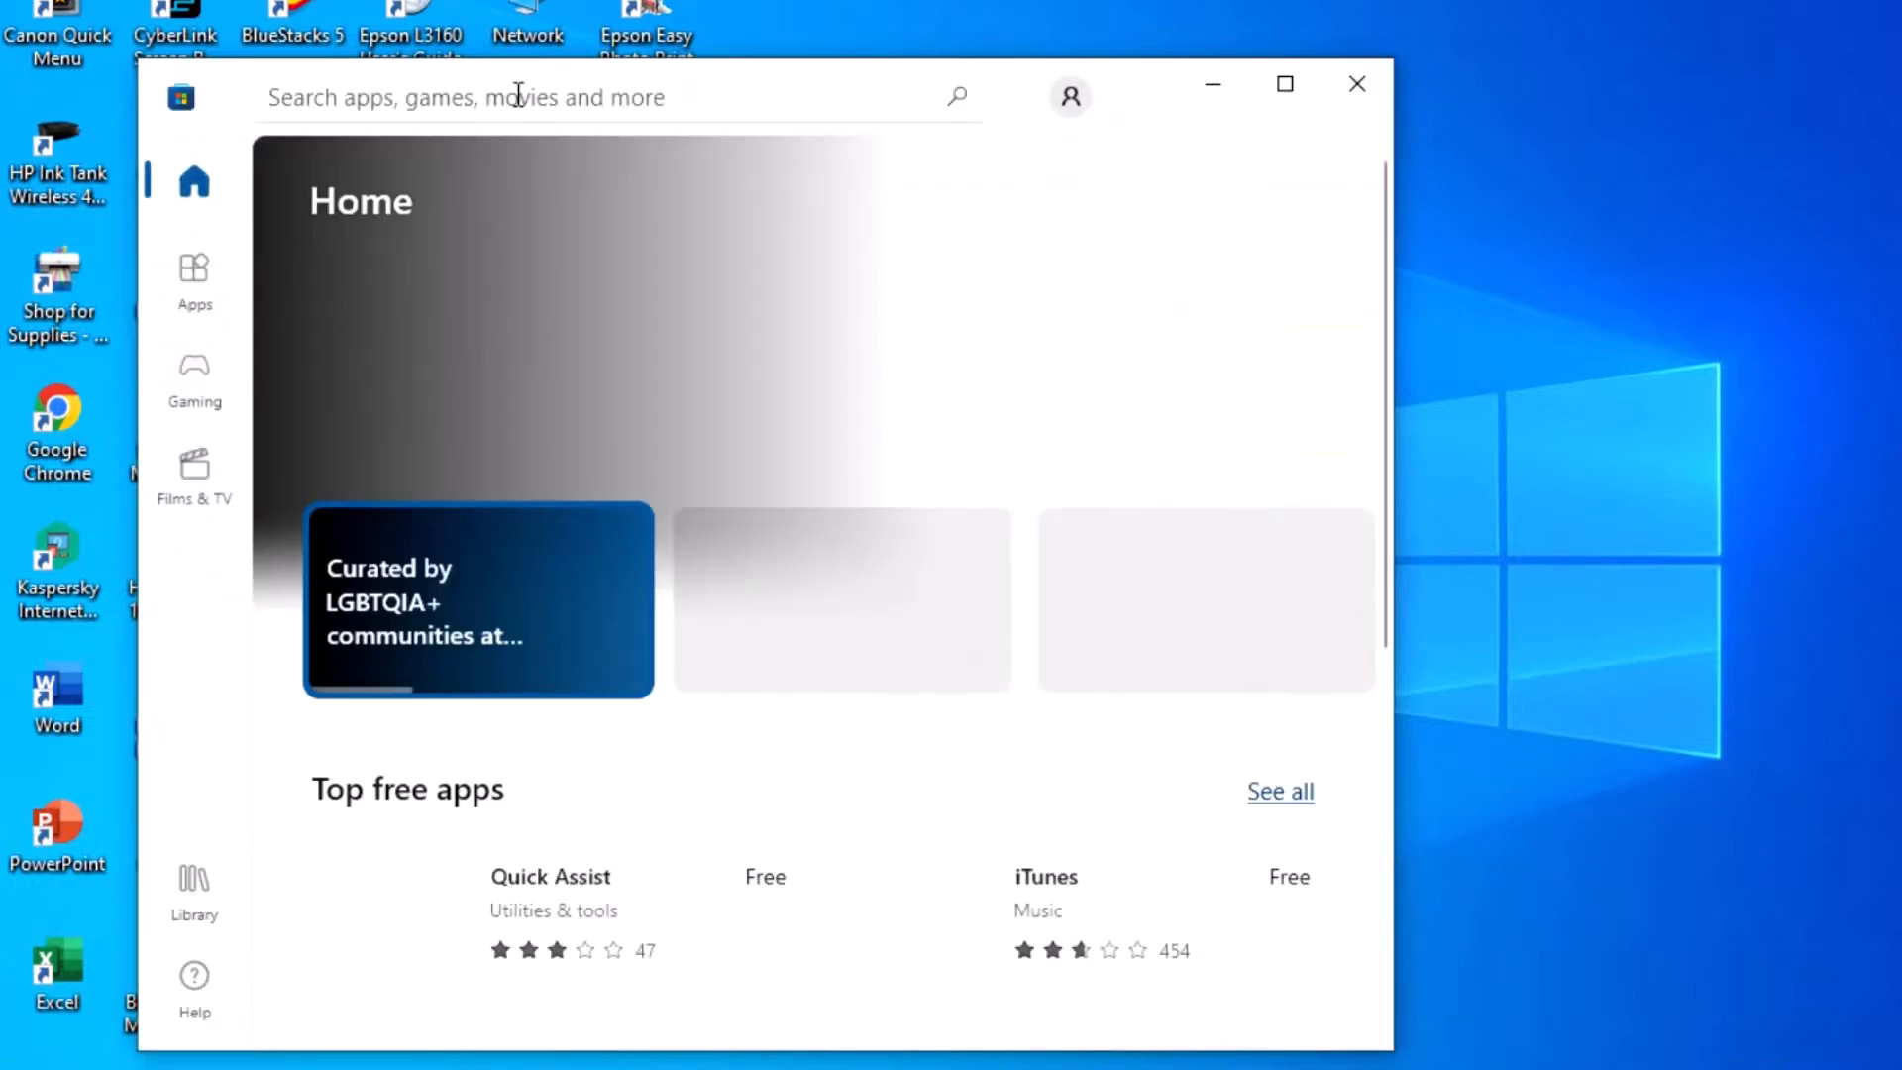
Step: Search the Store for 'hp', install HP Smart, and launch it
left_click(546, 97)
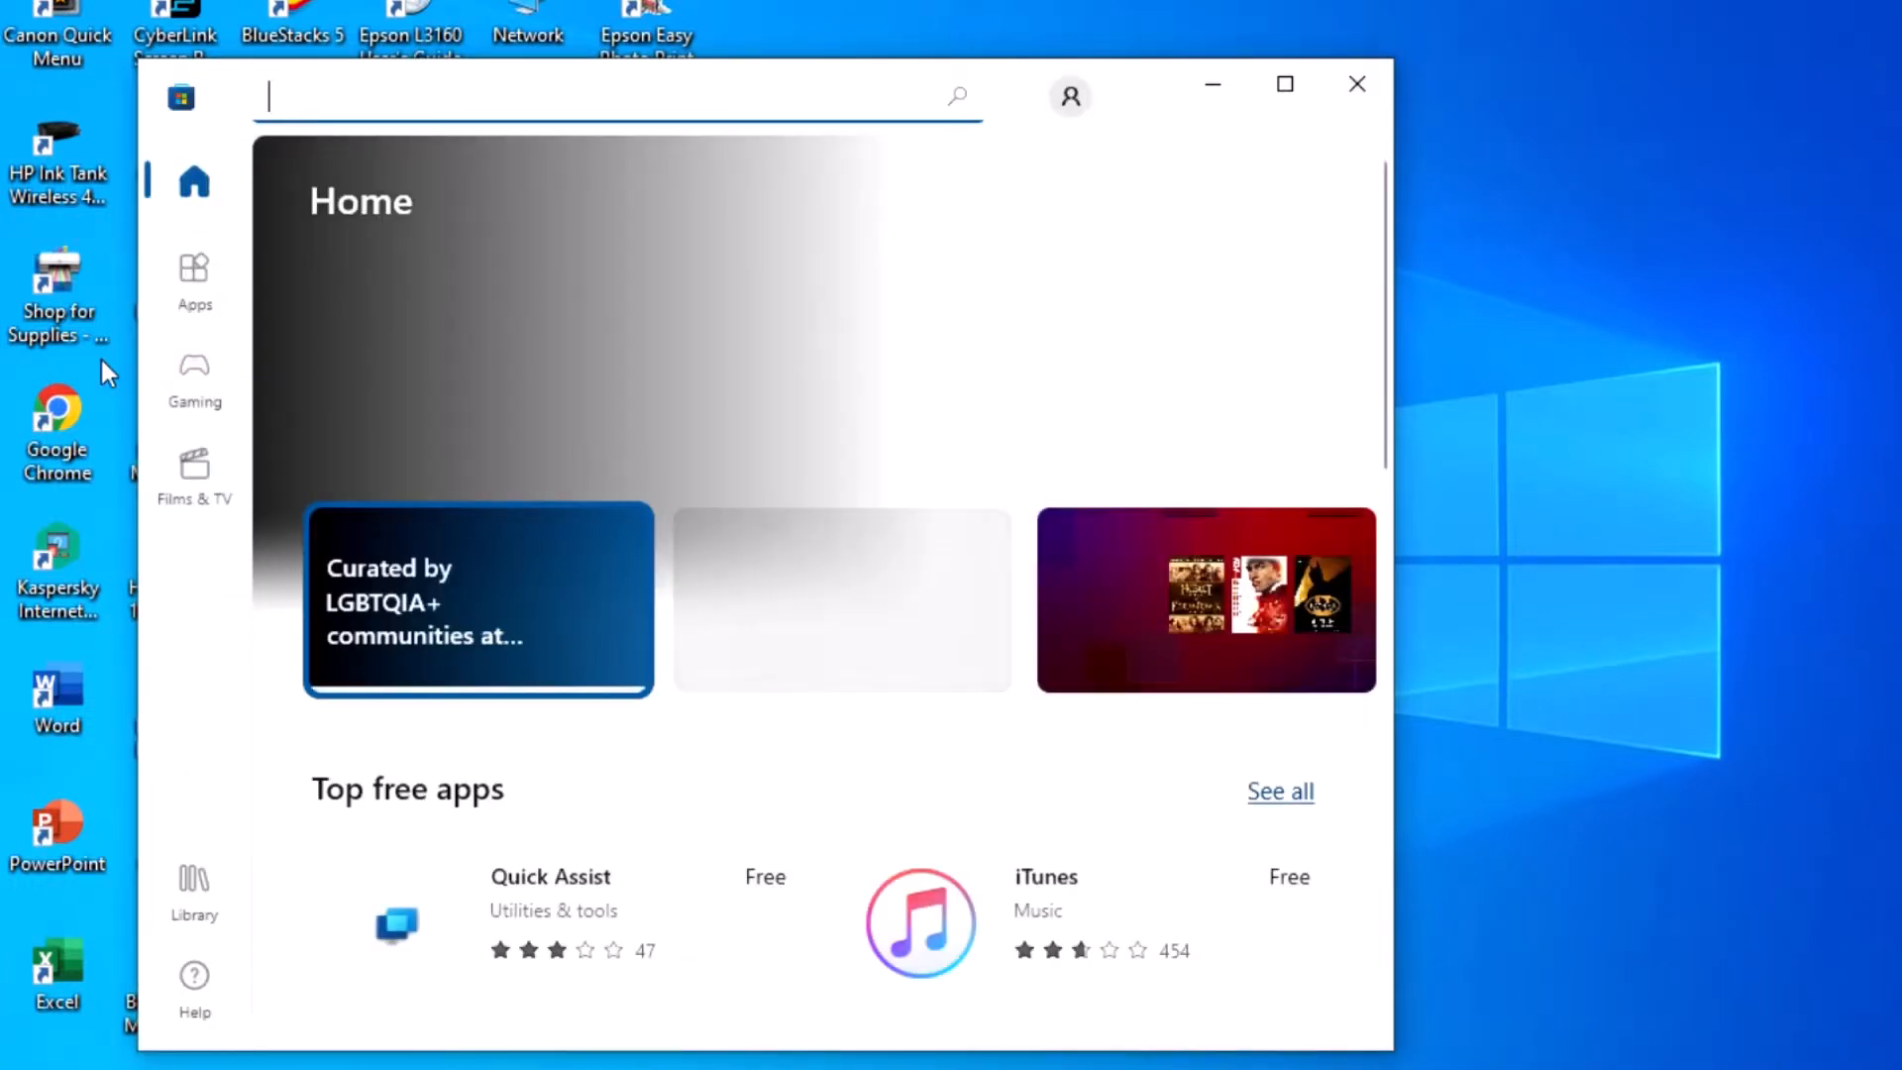
type("hp")
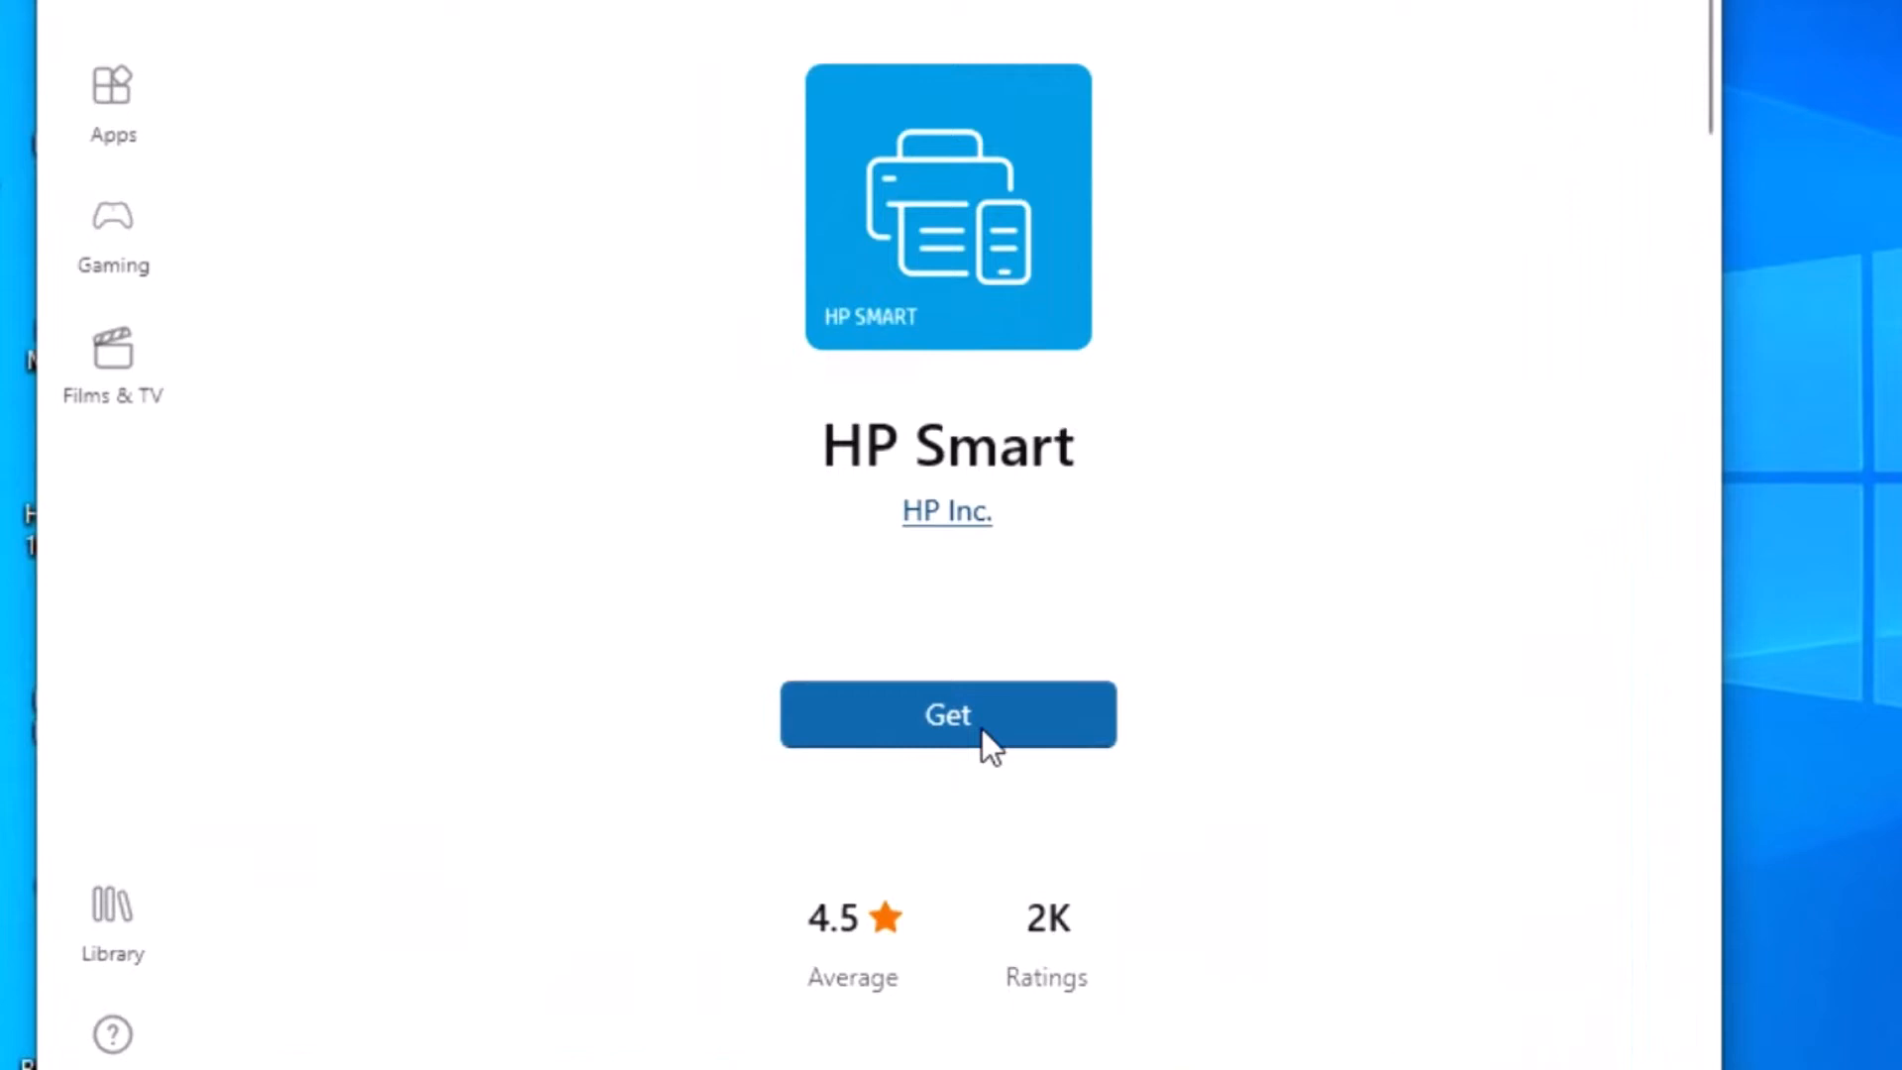
left_click(947, 714)
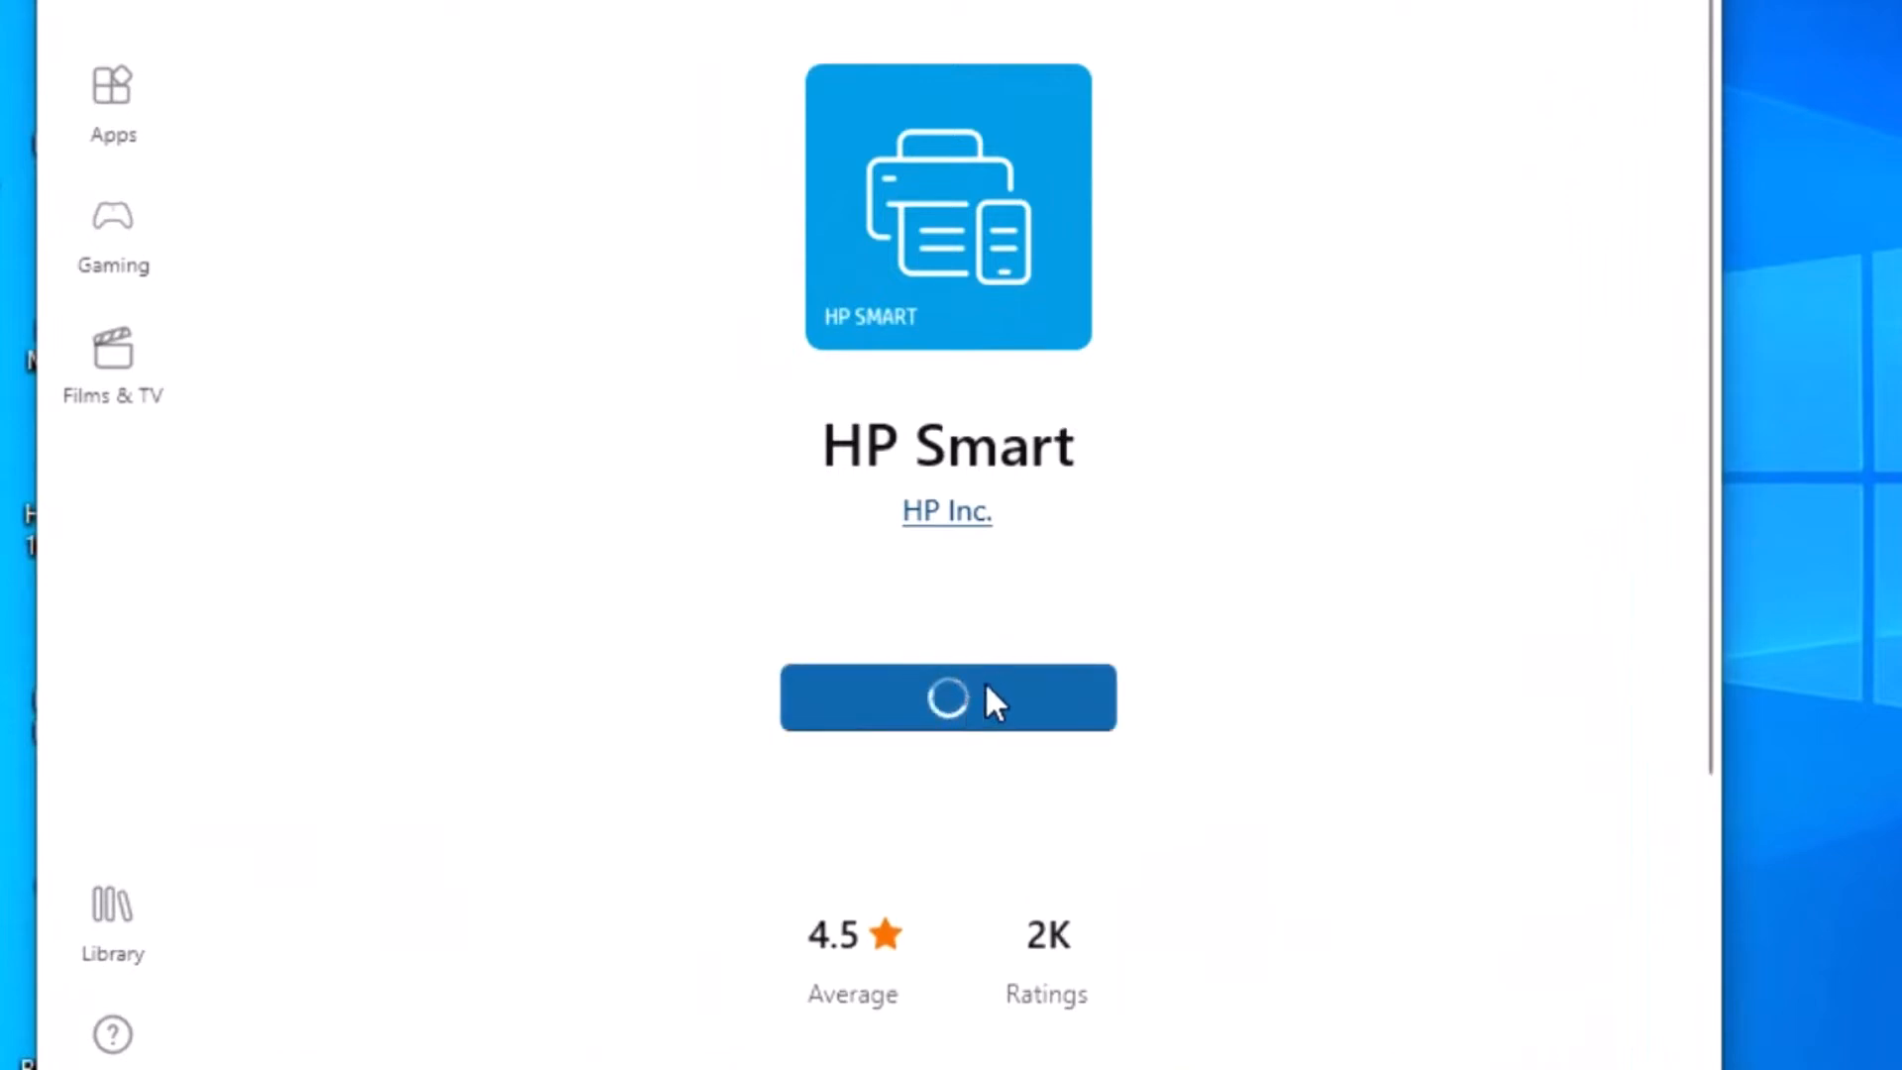
left_click(947, 697)
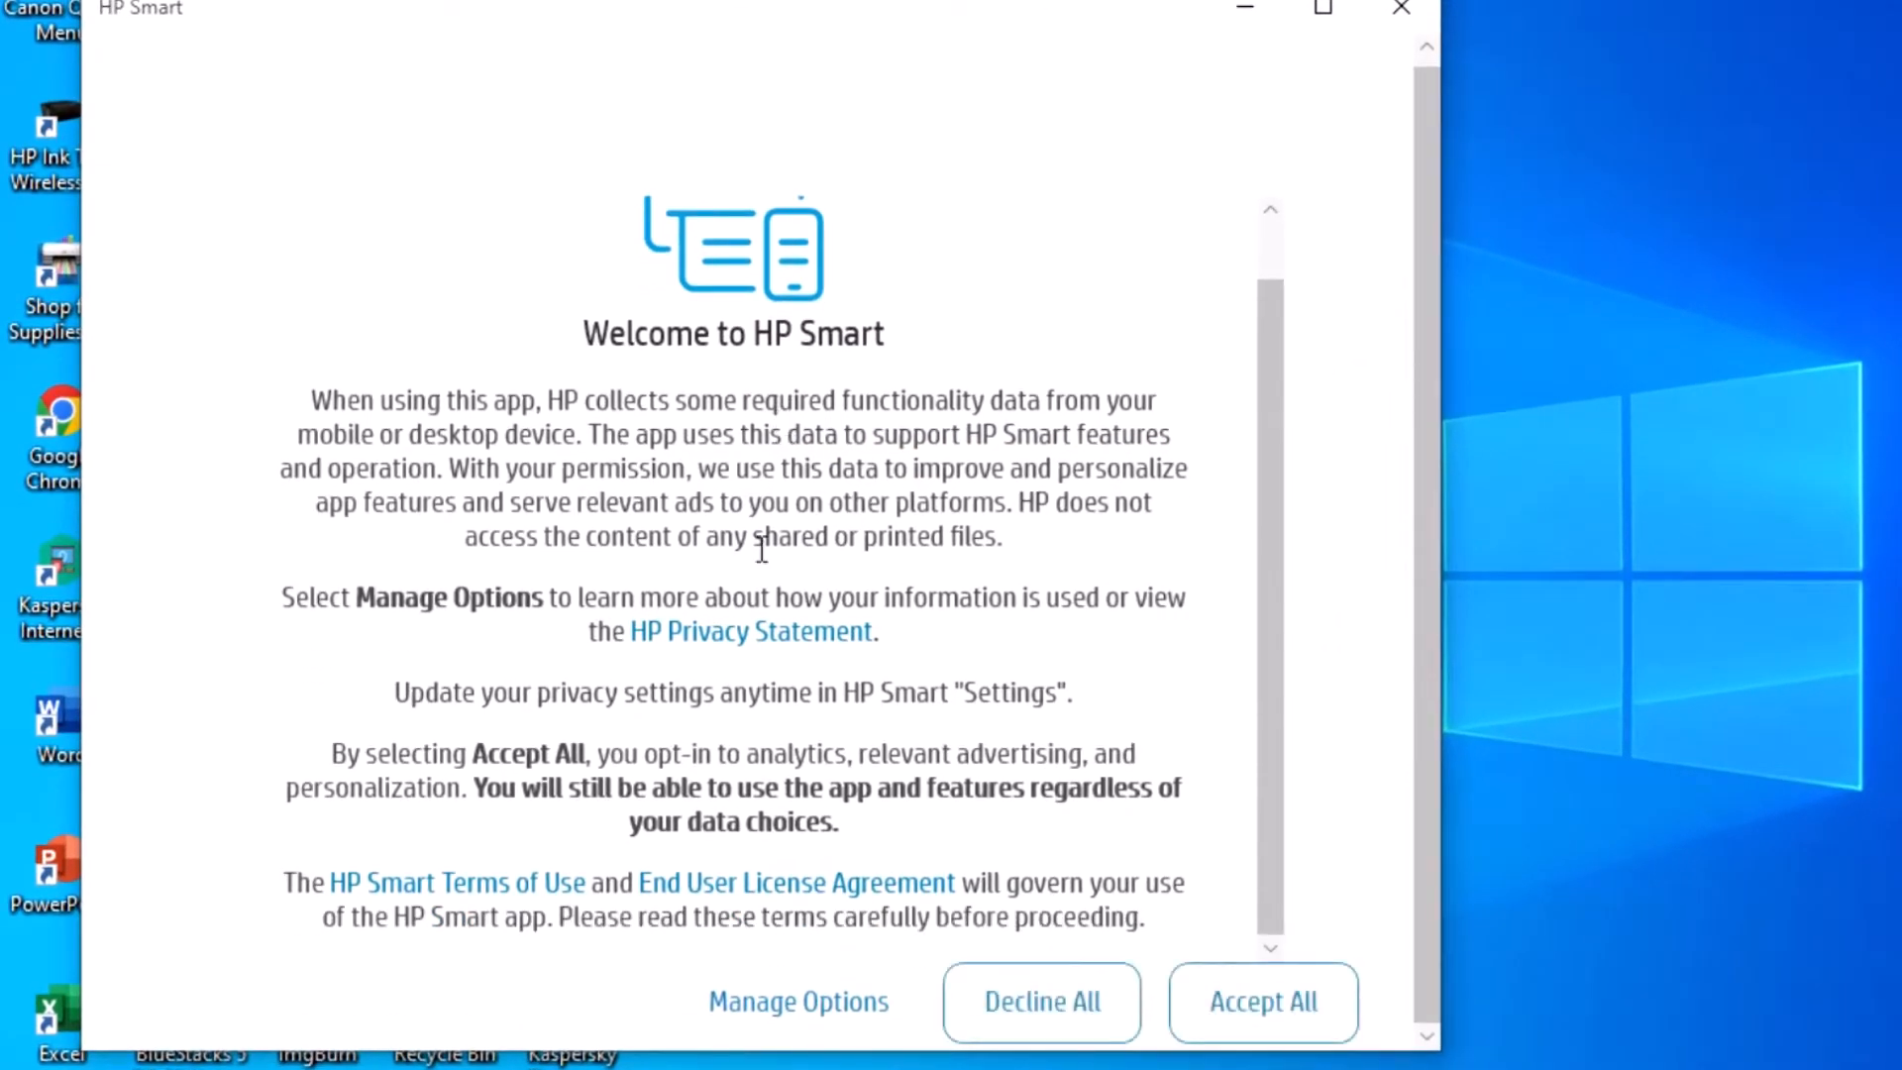
mouse_move(1091, 1000)
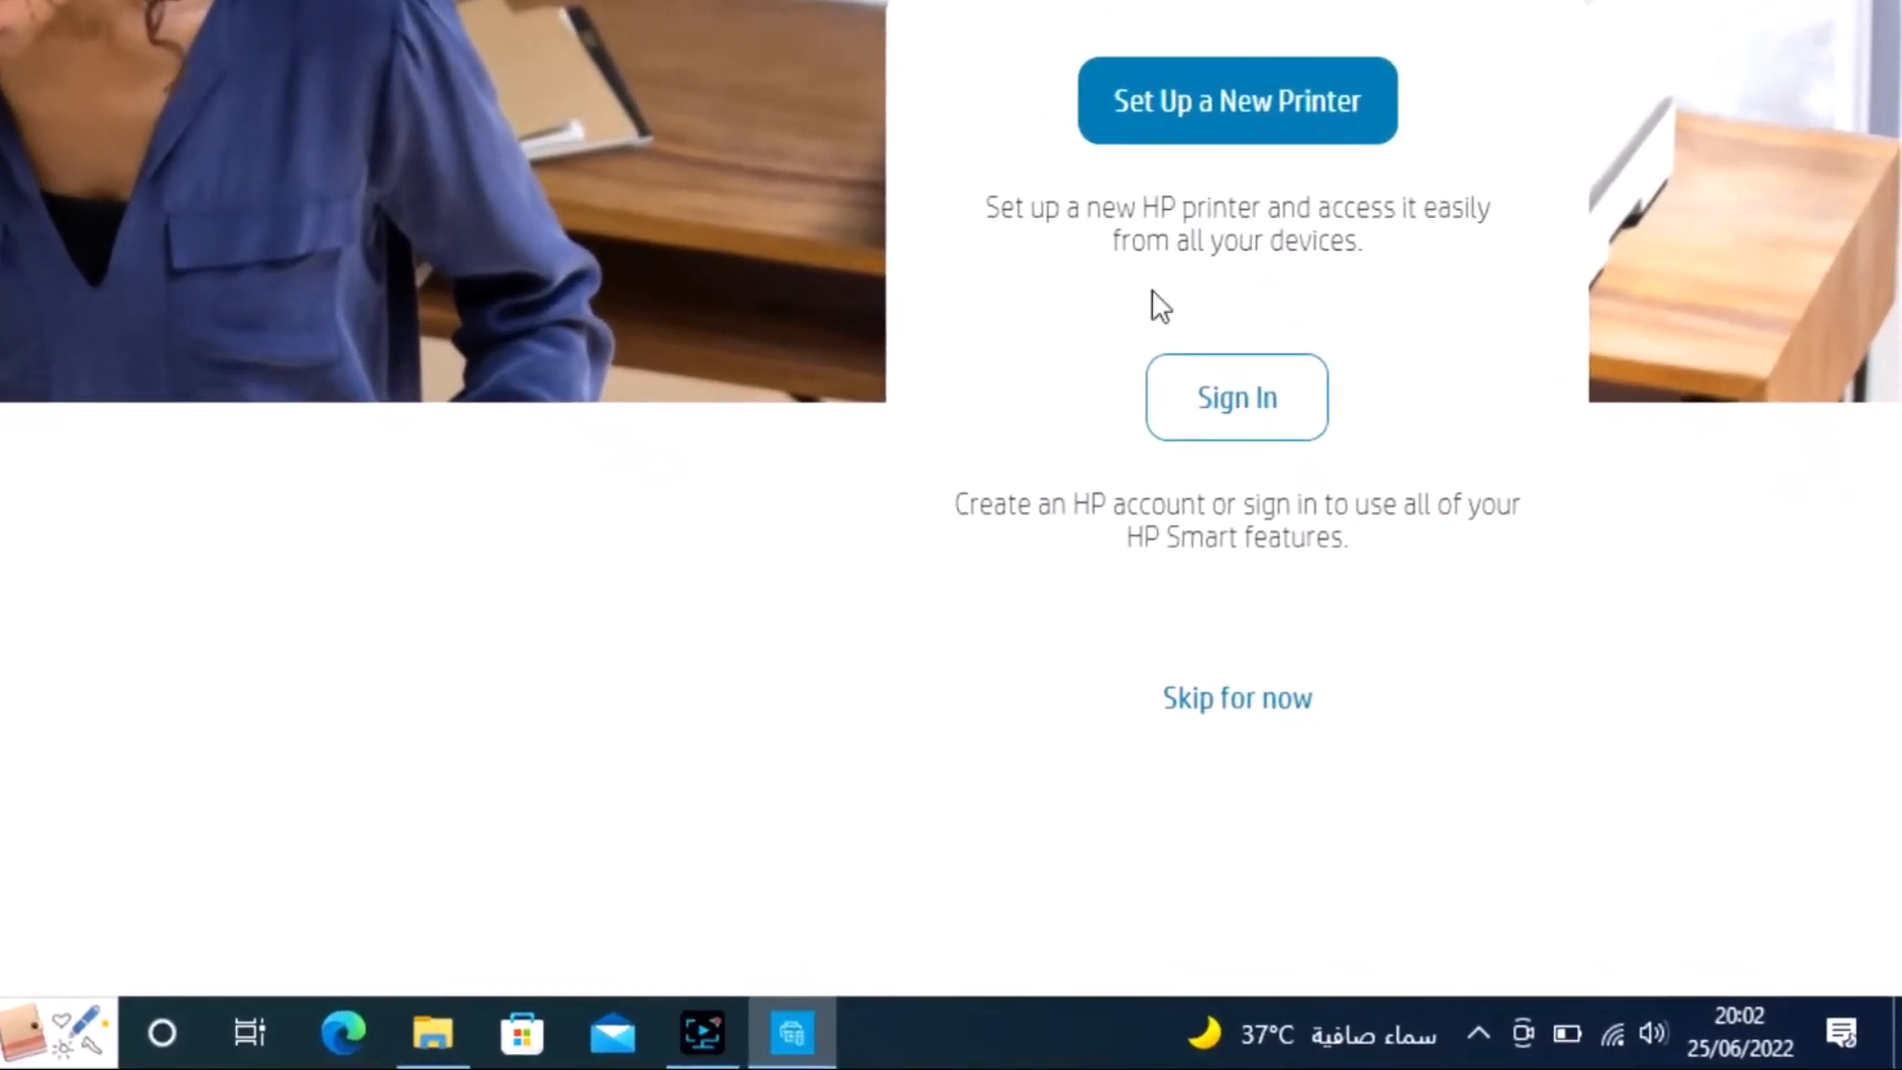
mouse_move(1297, 128)
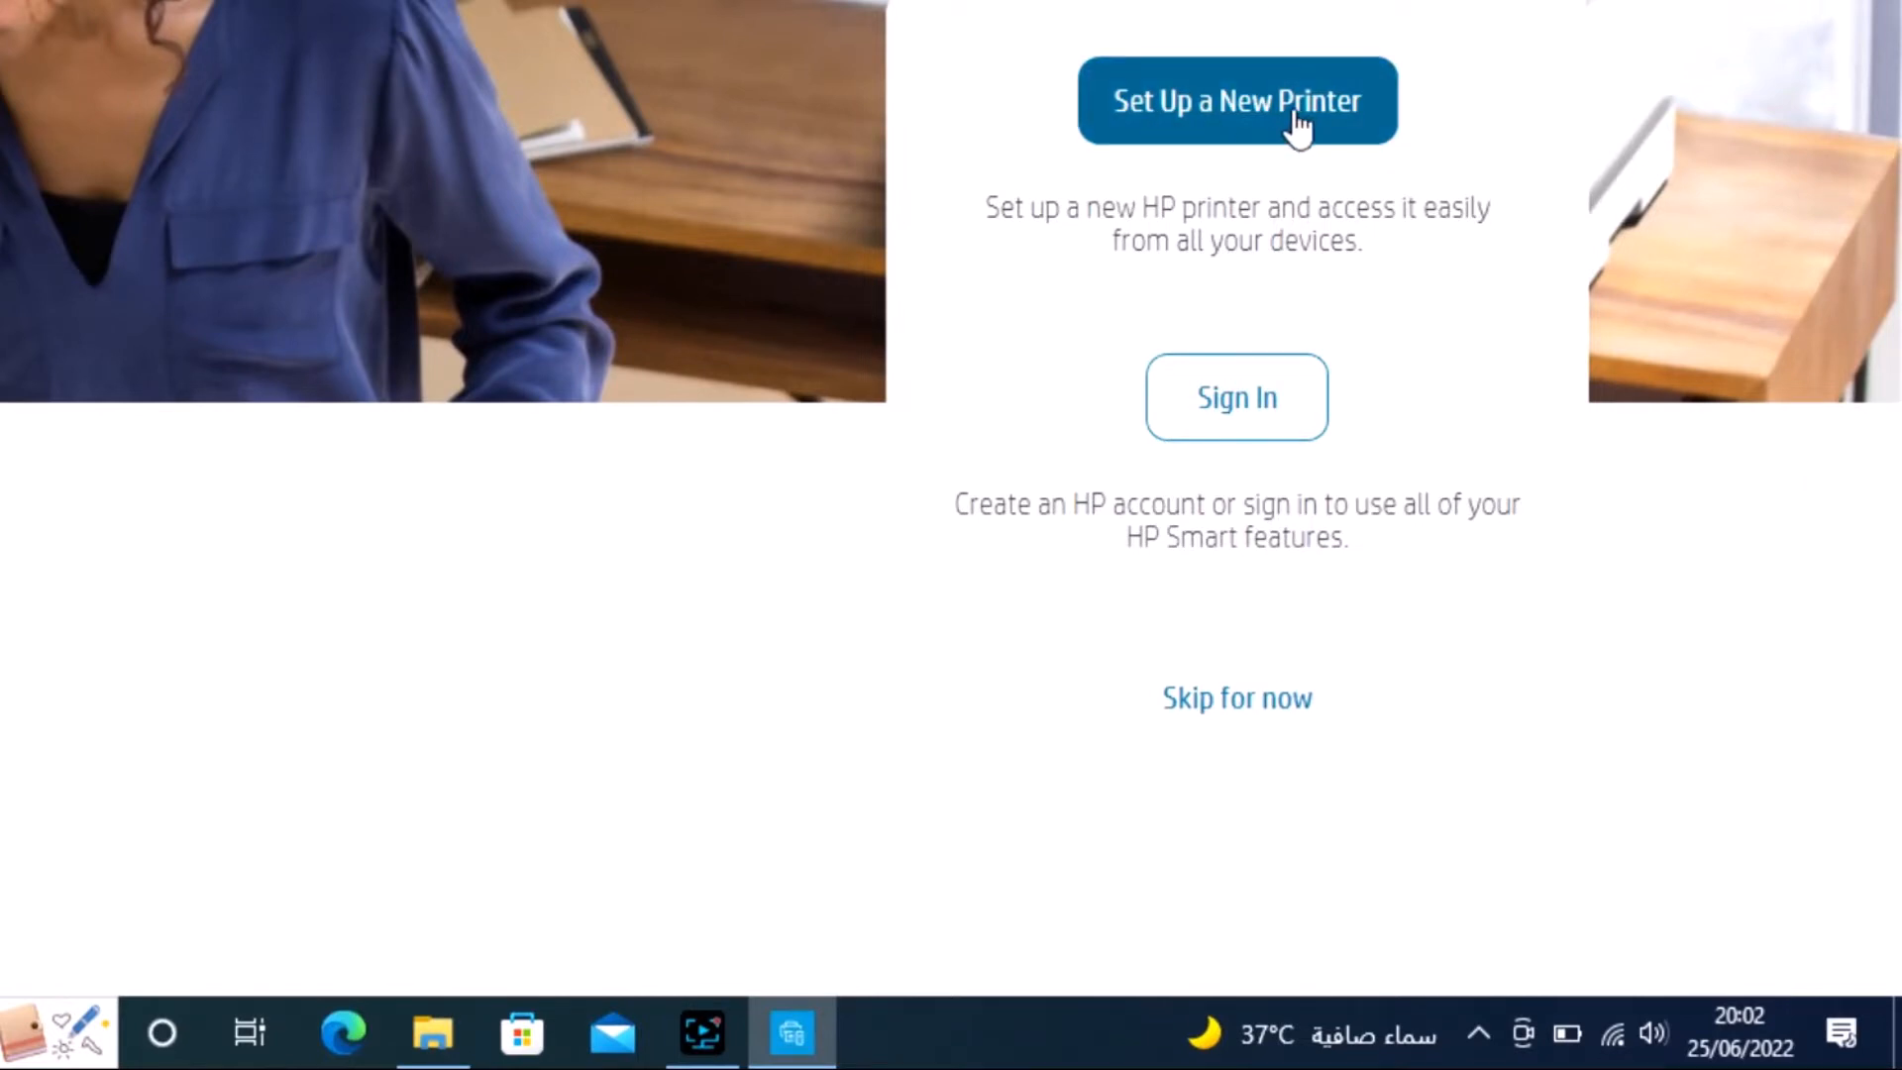
Step: Start the Set Up a New Printer search in HP Smart
left_click(1236, 99)
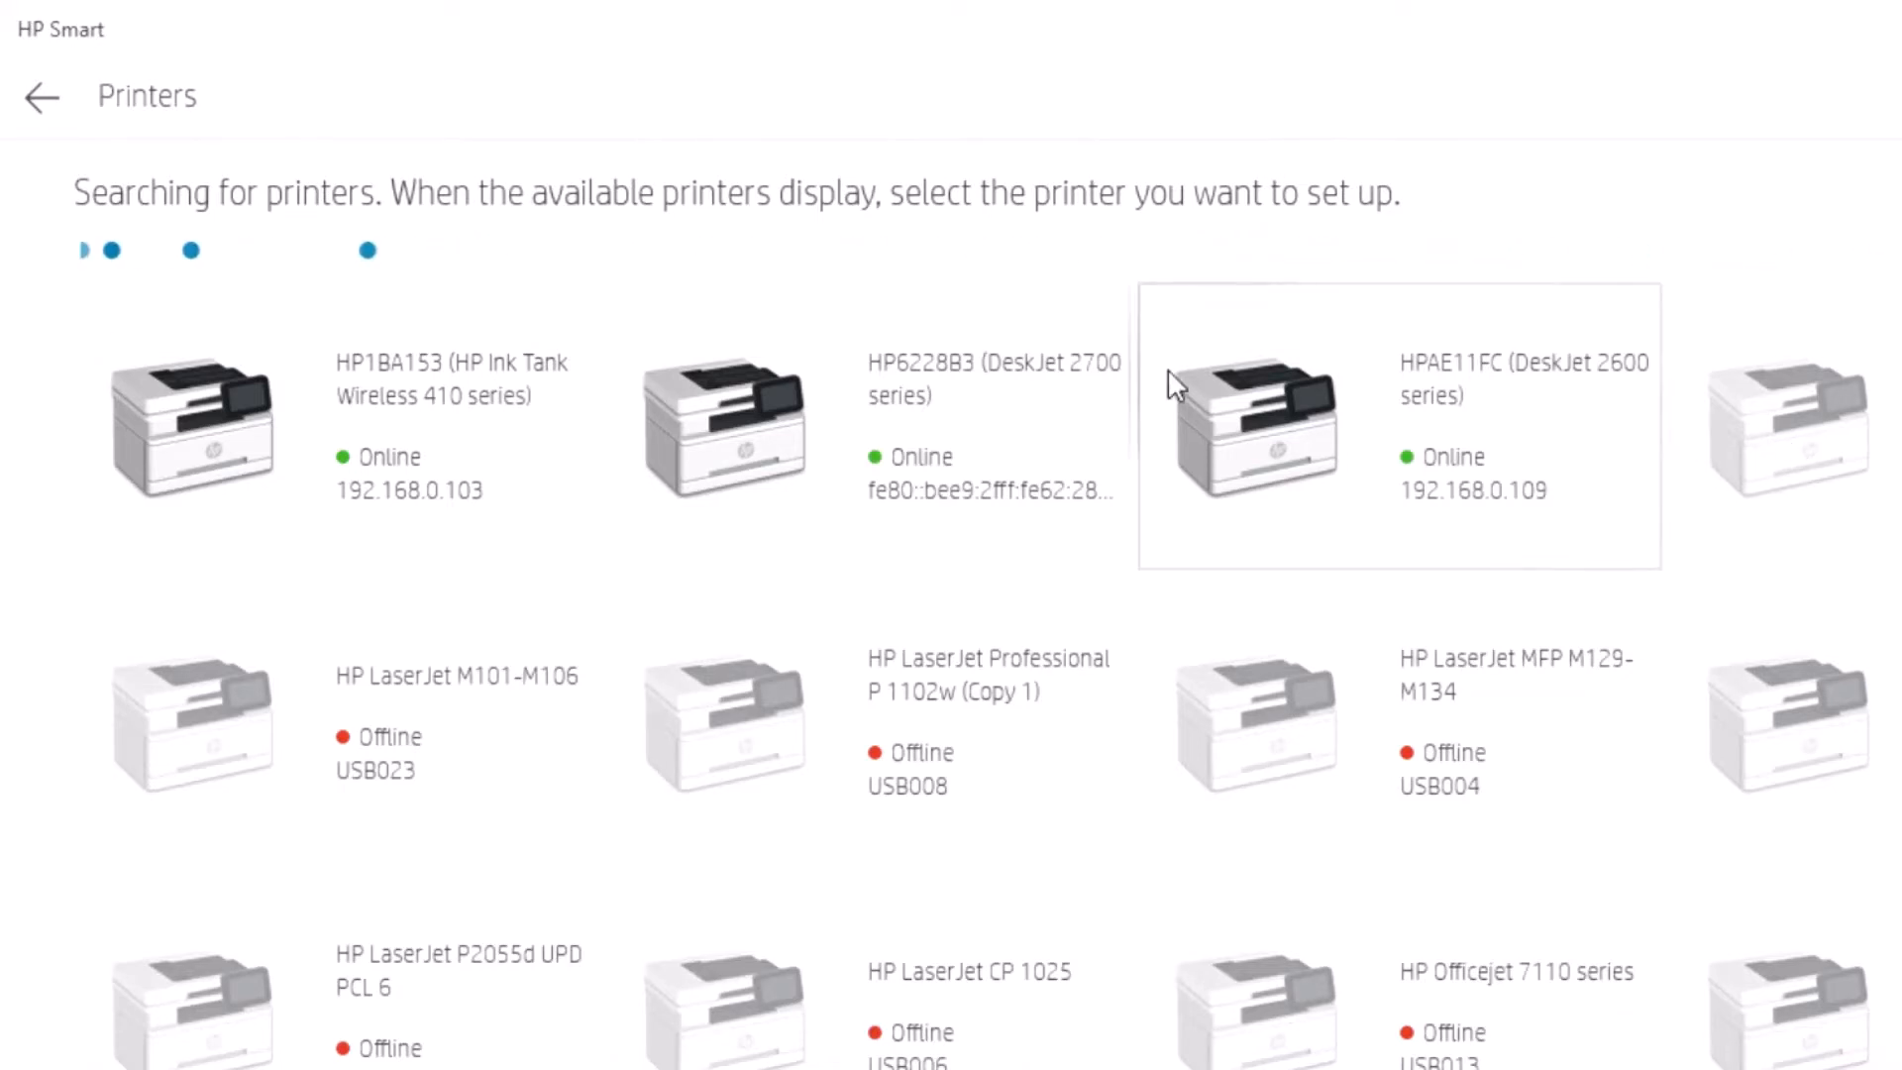
mouse_move(1255, 418)
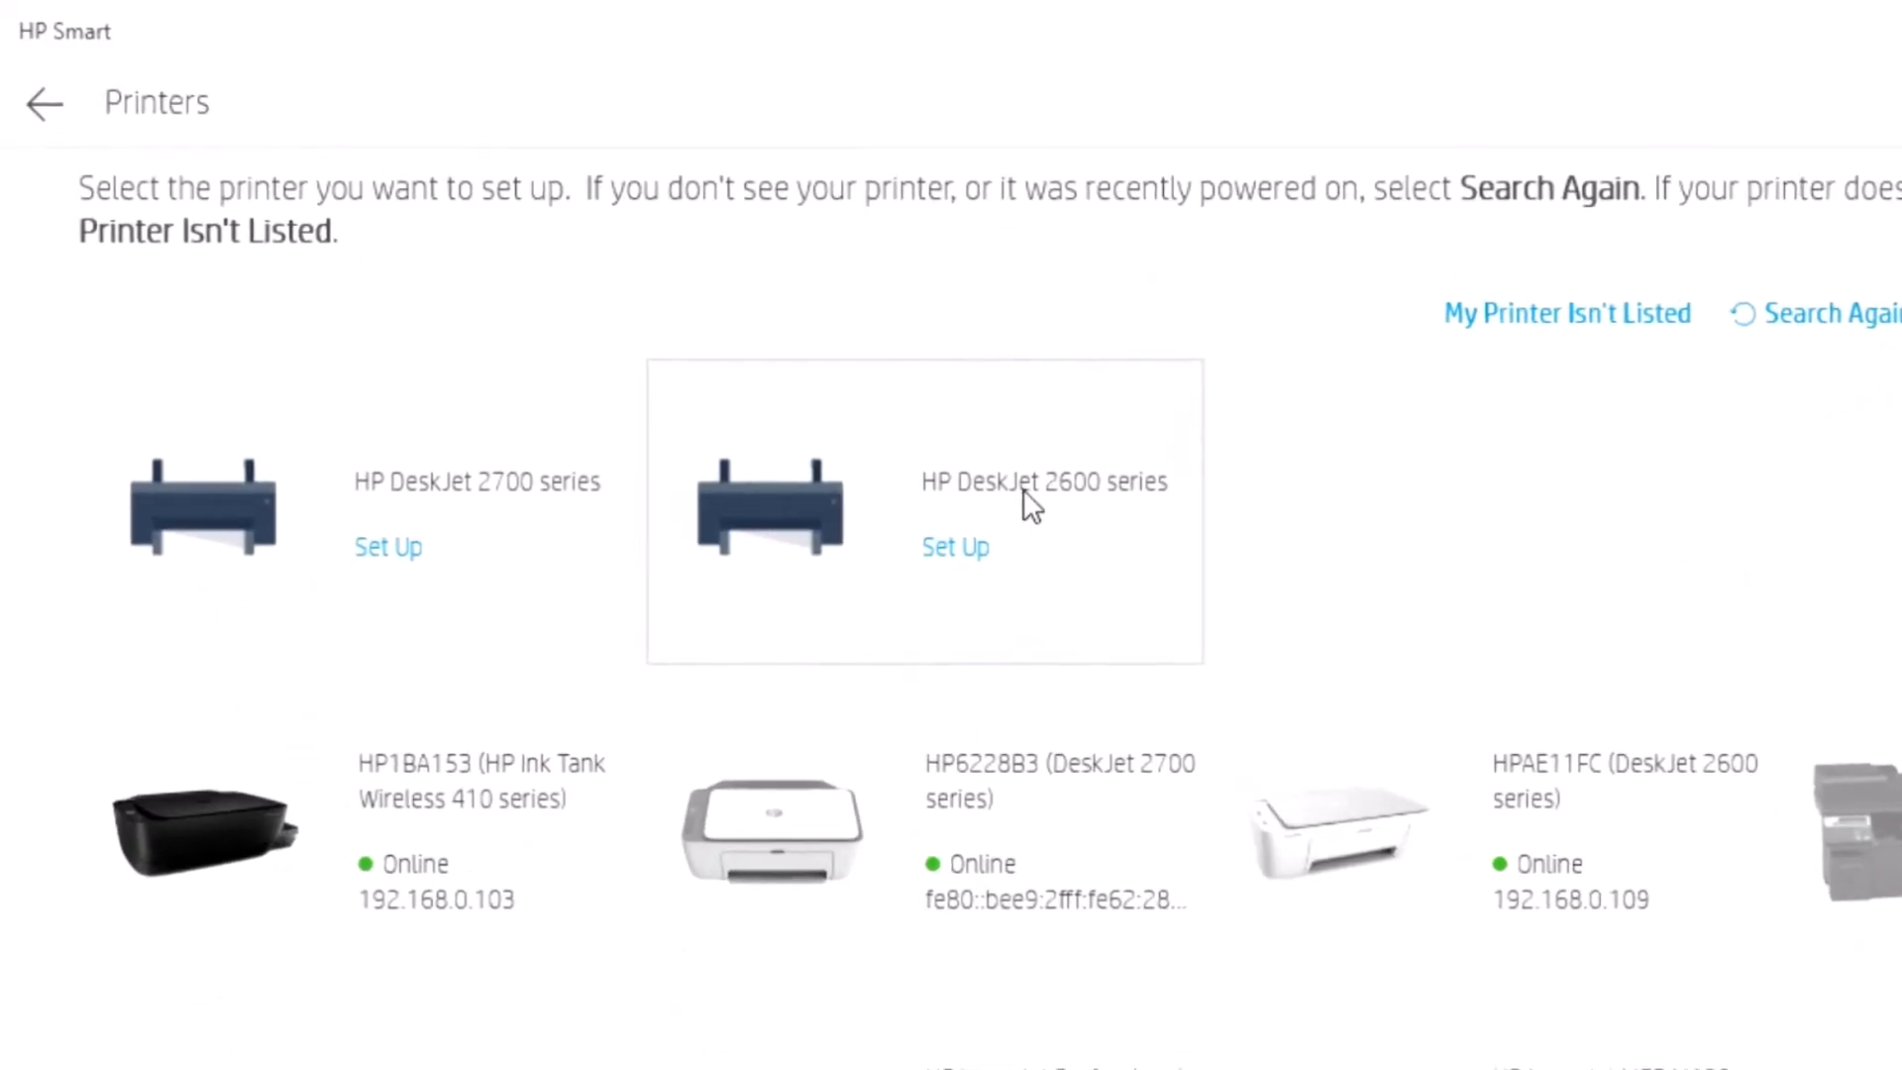
Step: Select HP DeskJet 2600 series from the printers list for setup
left_click(956, 546)
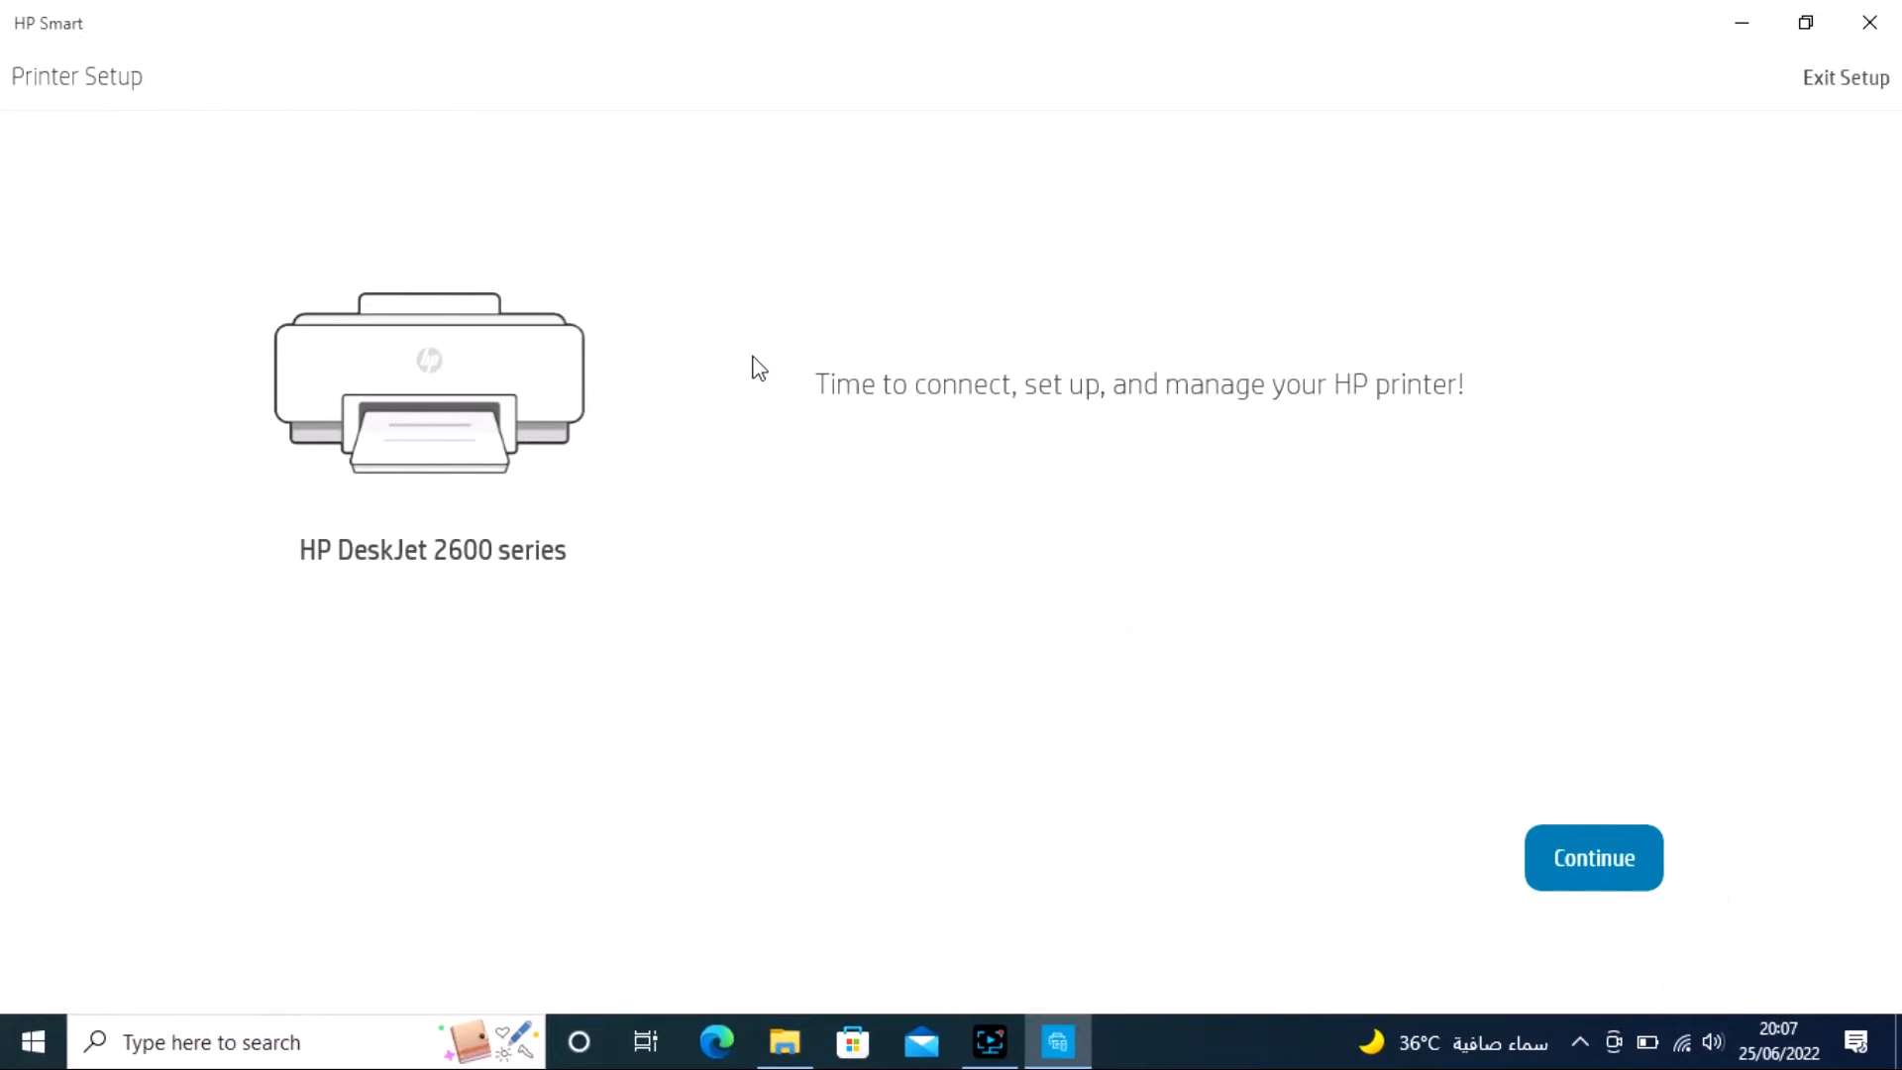
mouse_move(973, 412)
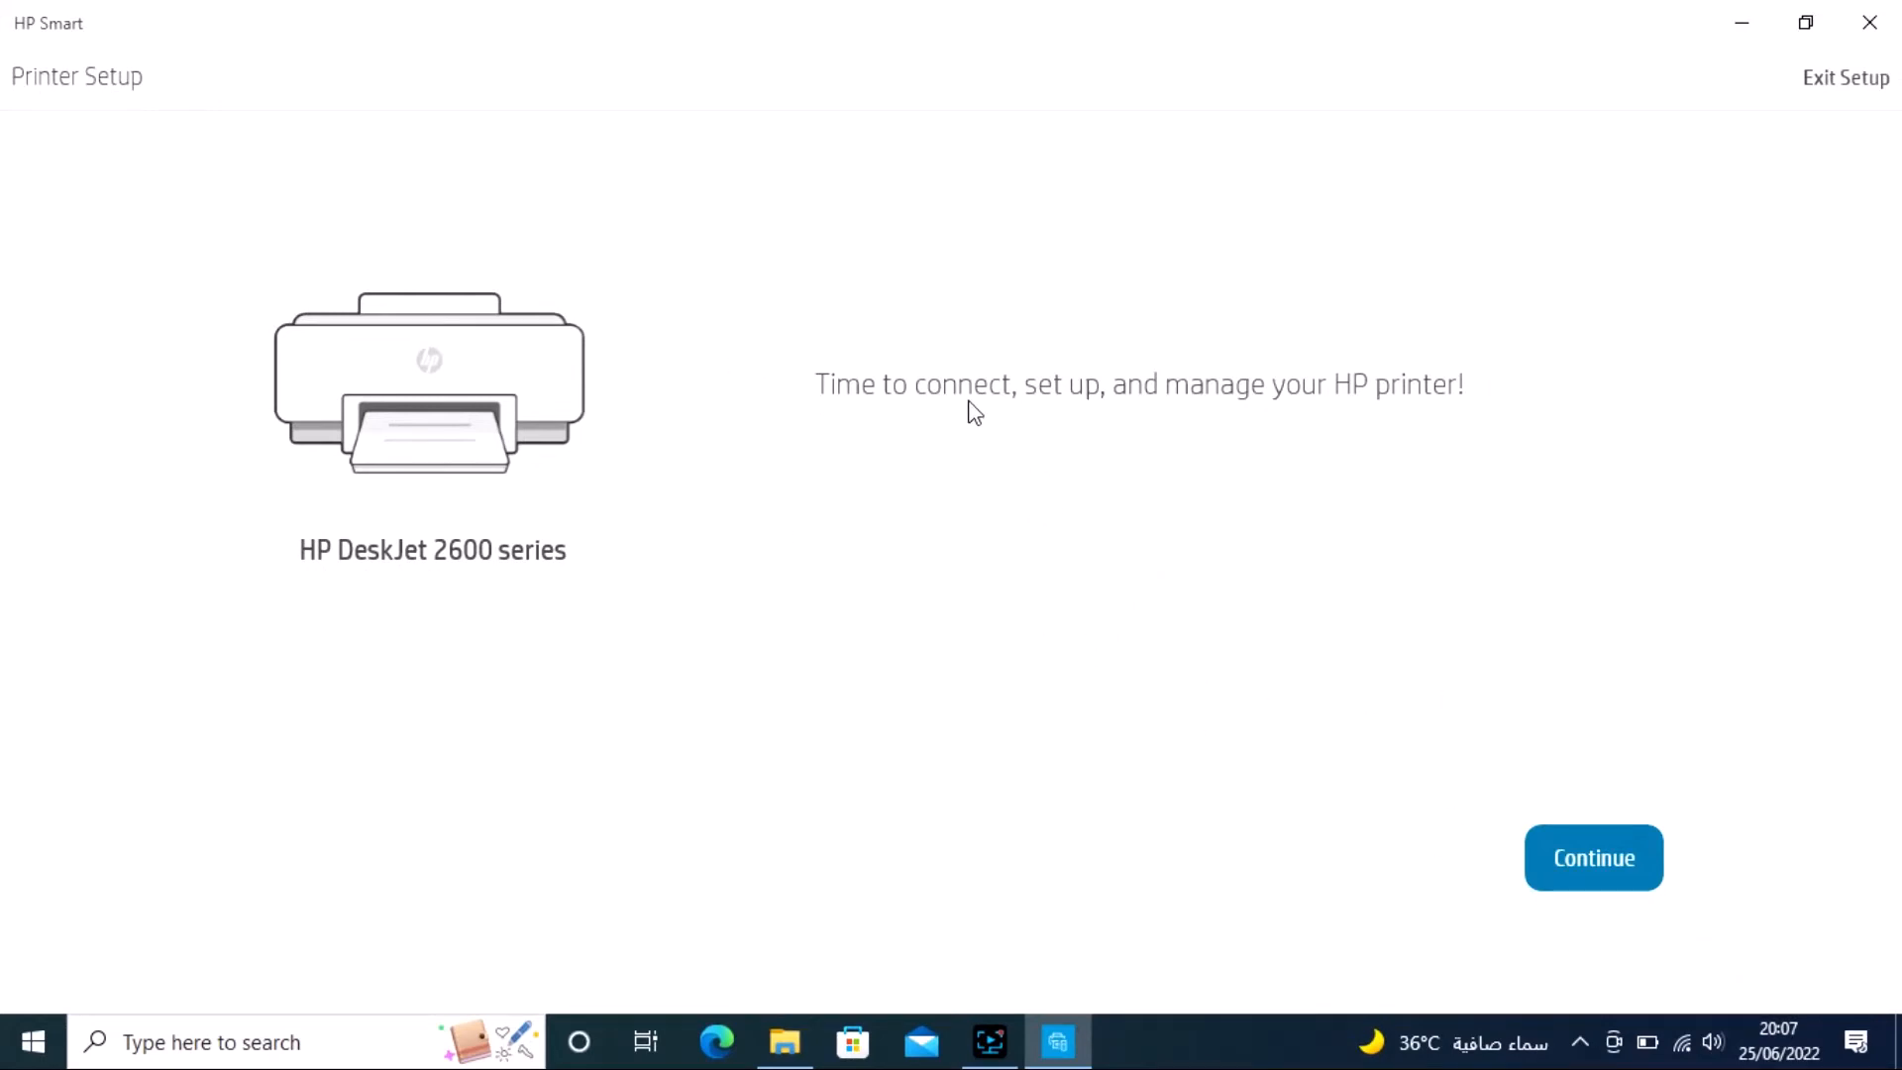
Step: Decline automatic password access and connect using the manually entered TP-Link_0944 password
left_click(1593, 858)
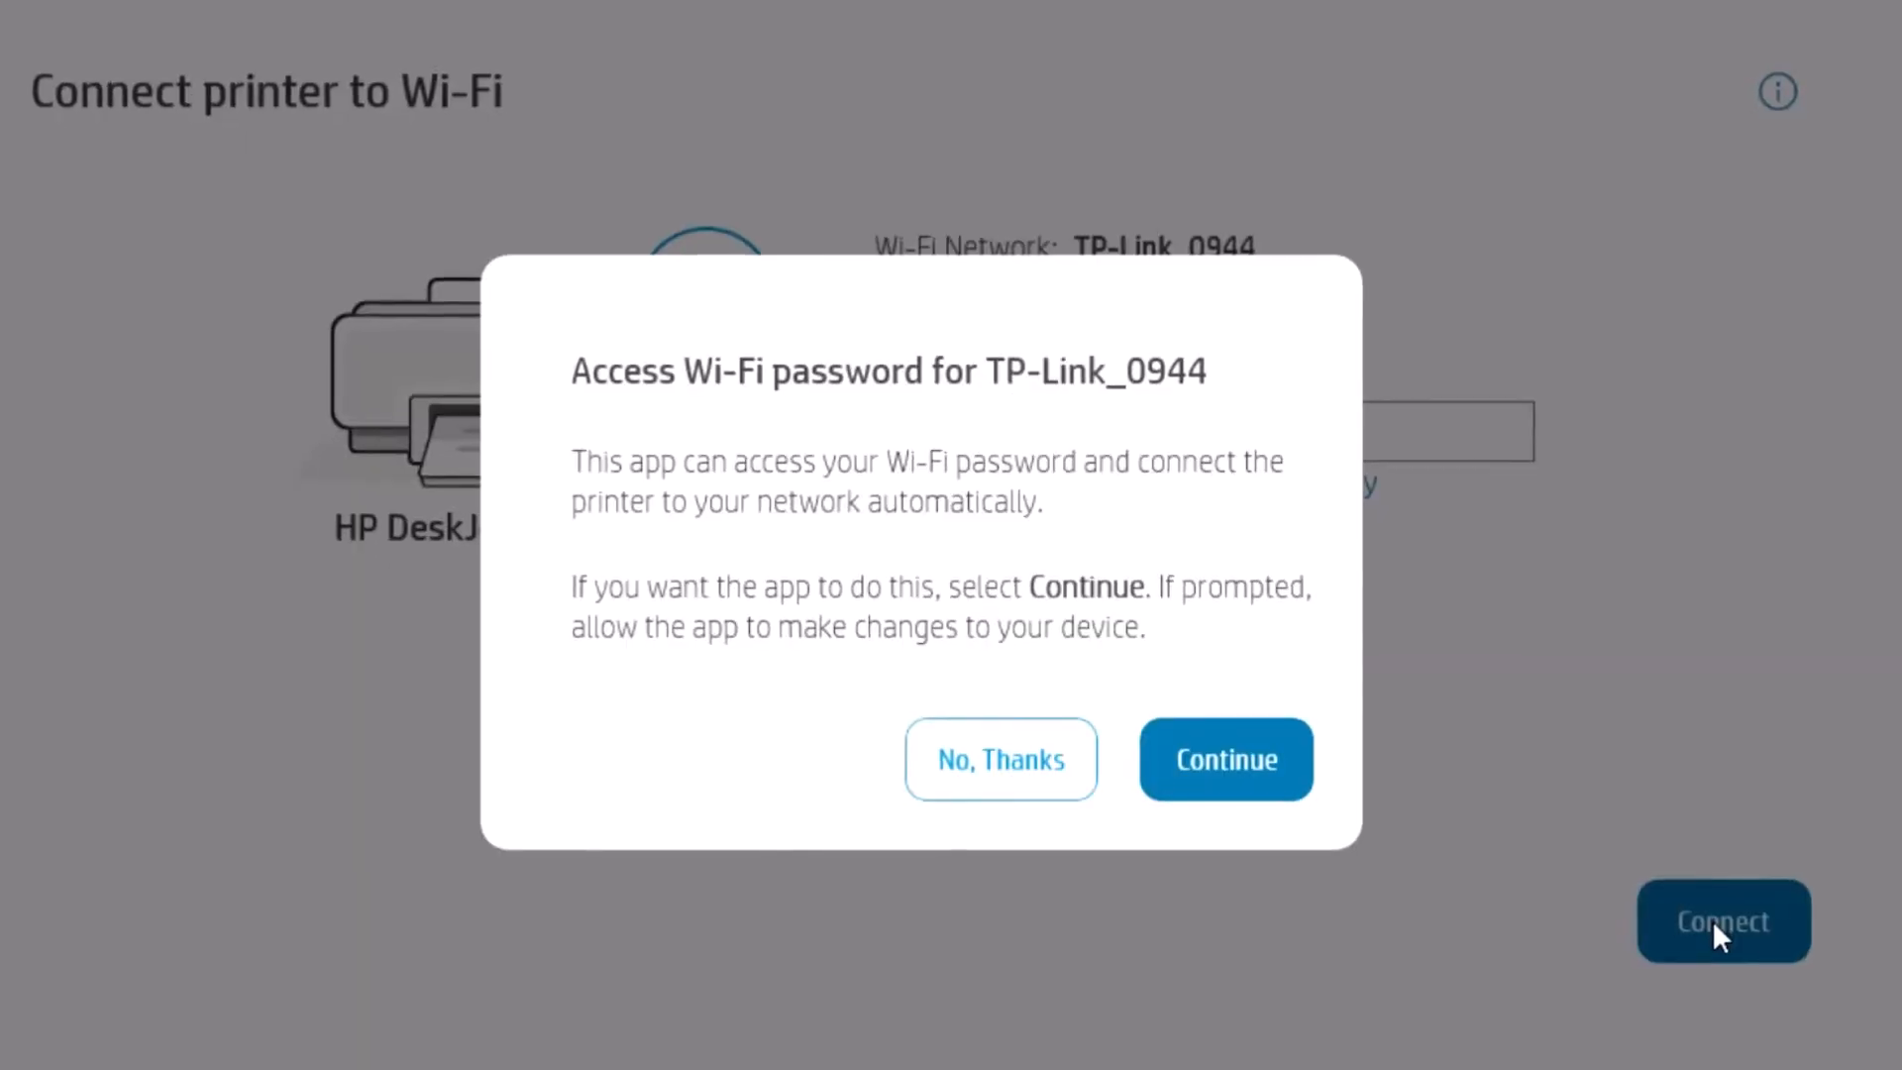
mouse_move(1225, 776)
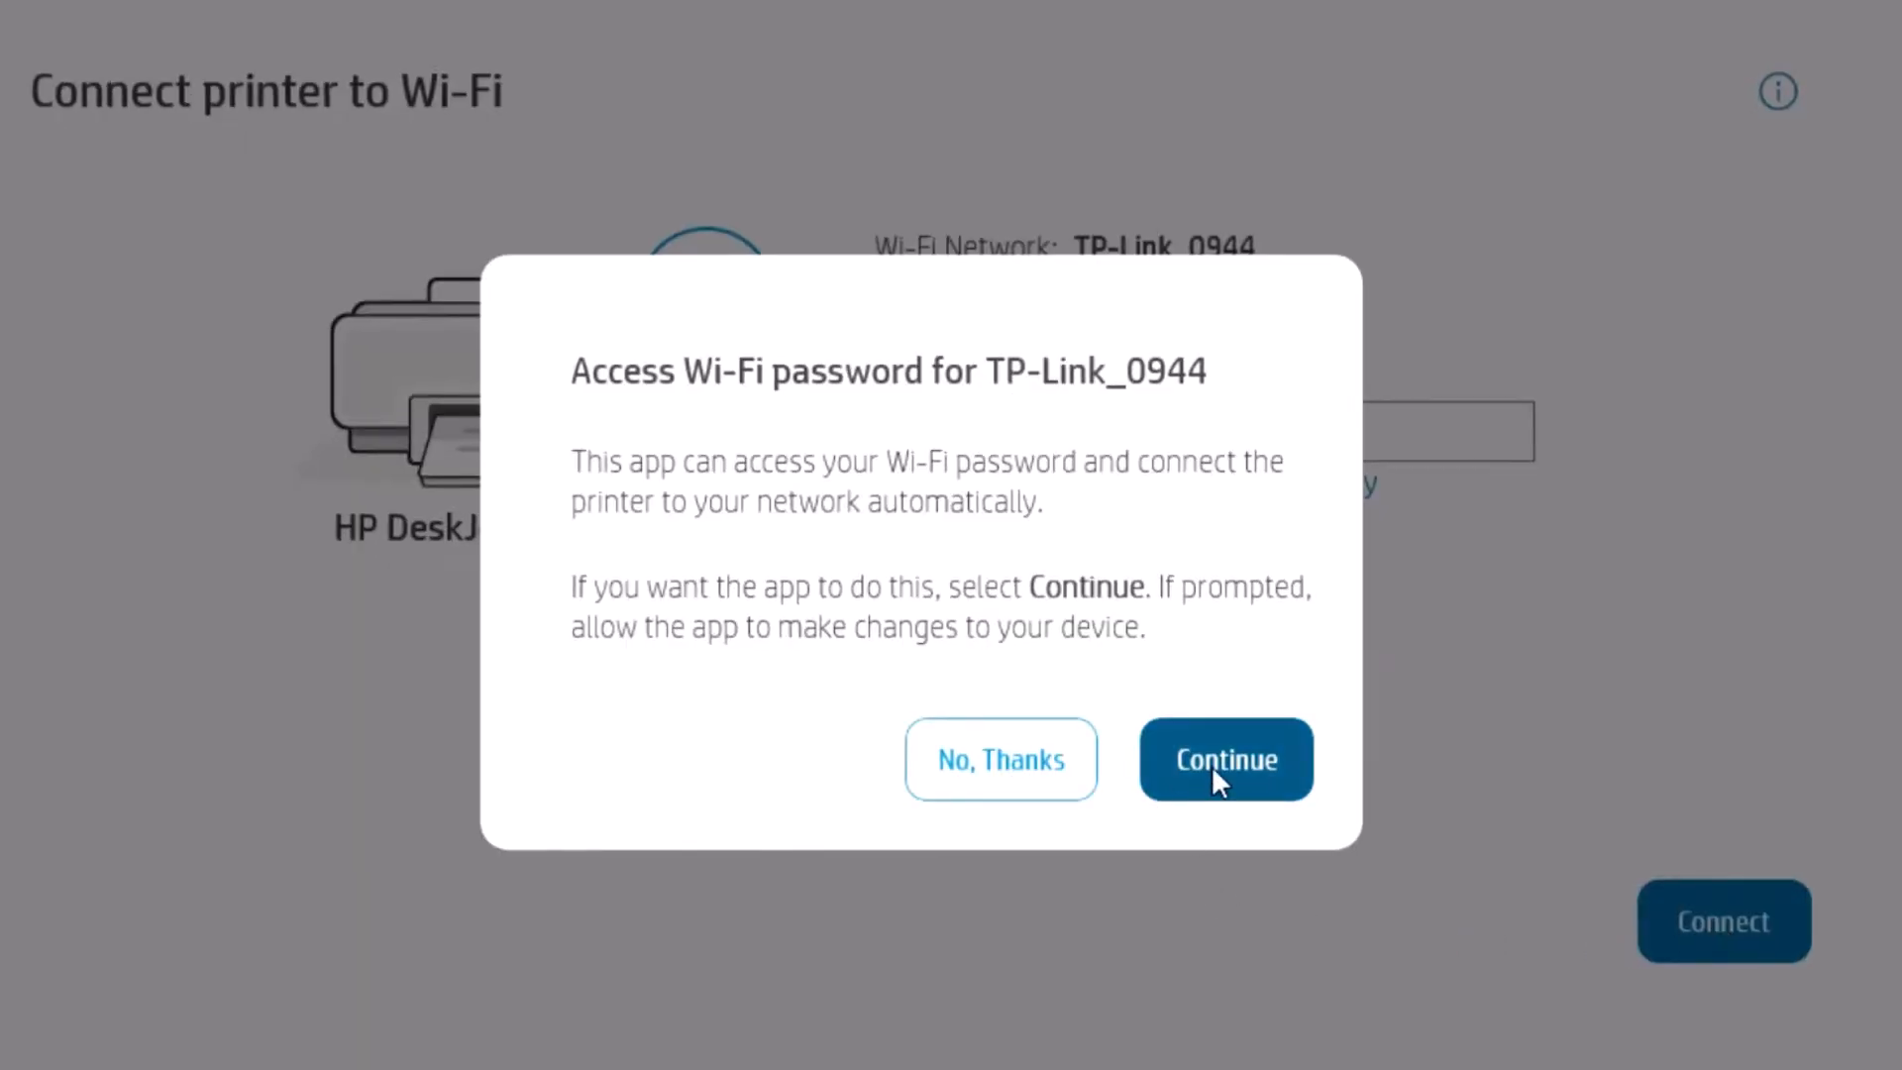
mouse_move(679, 471)
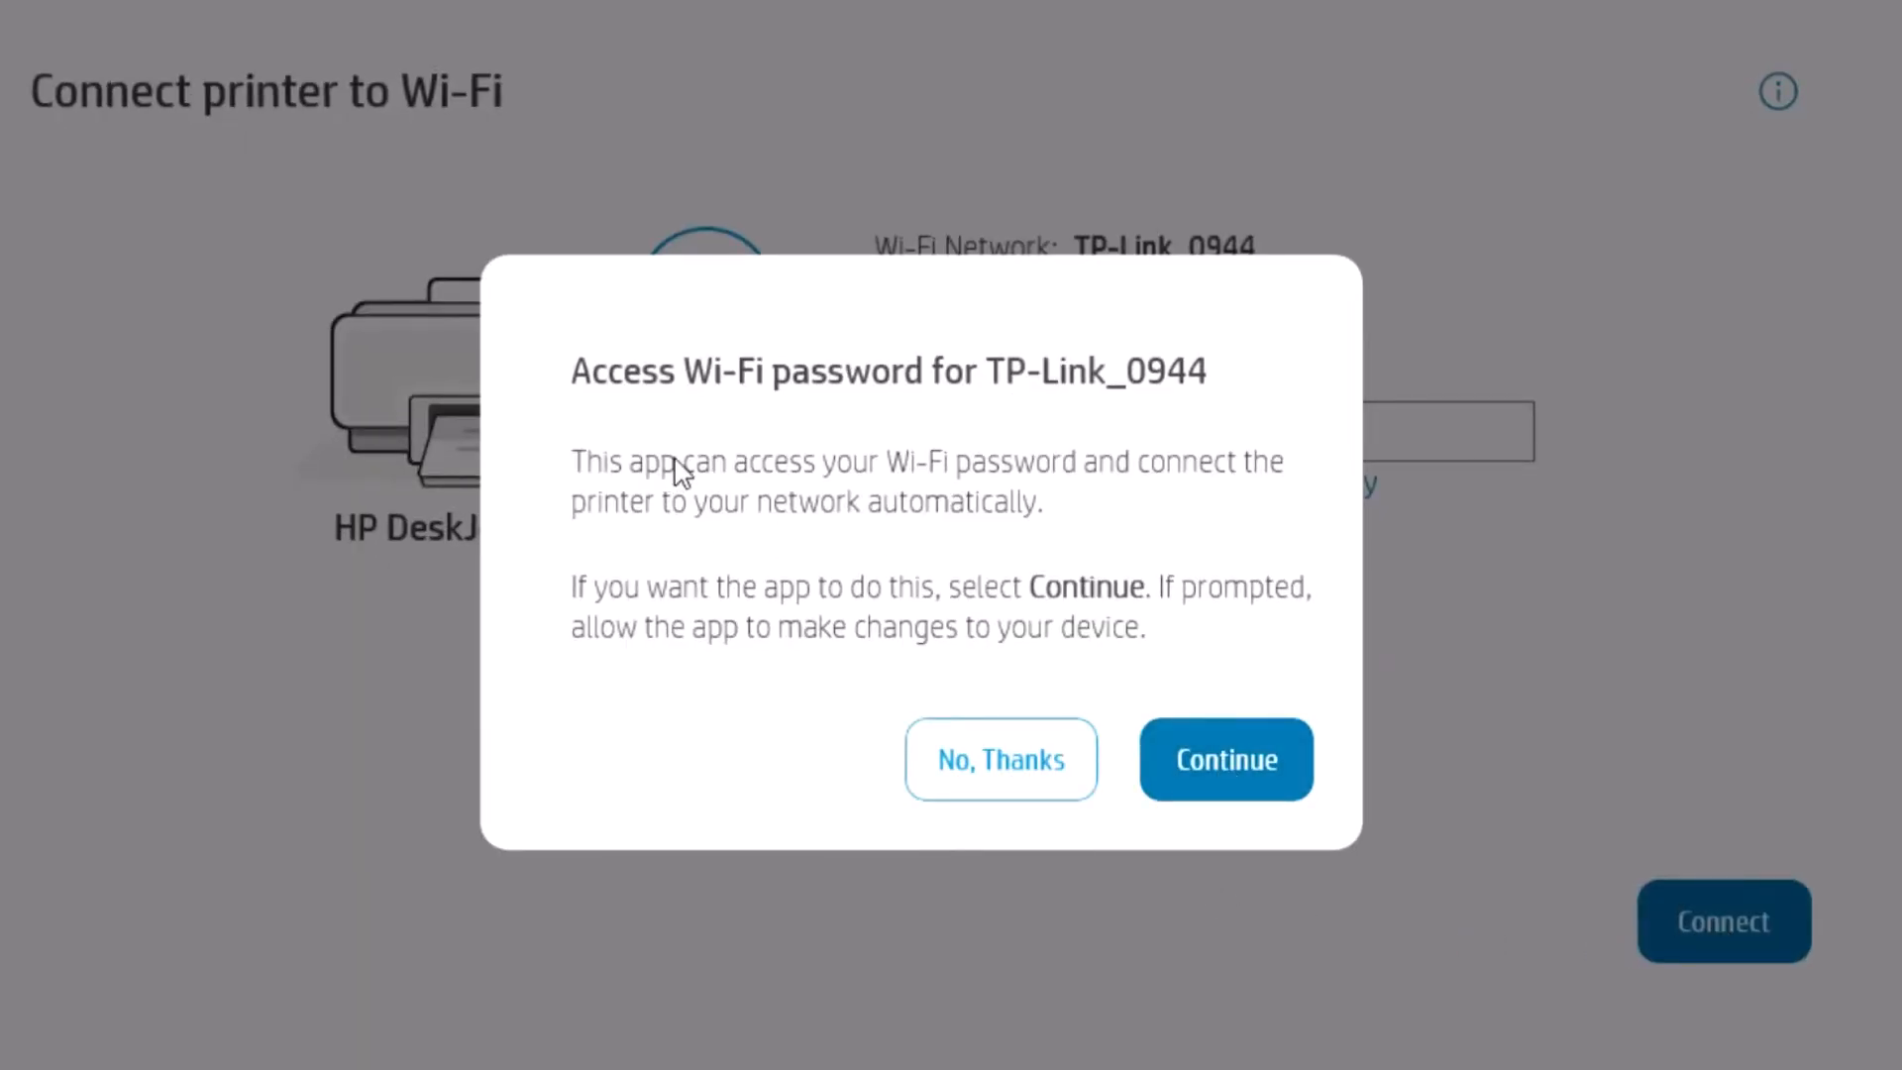
left_click(999, 758)
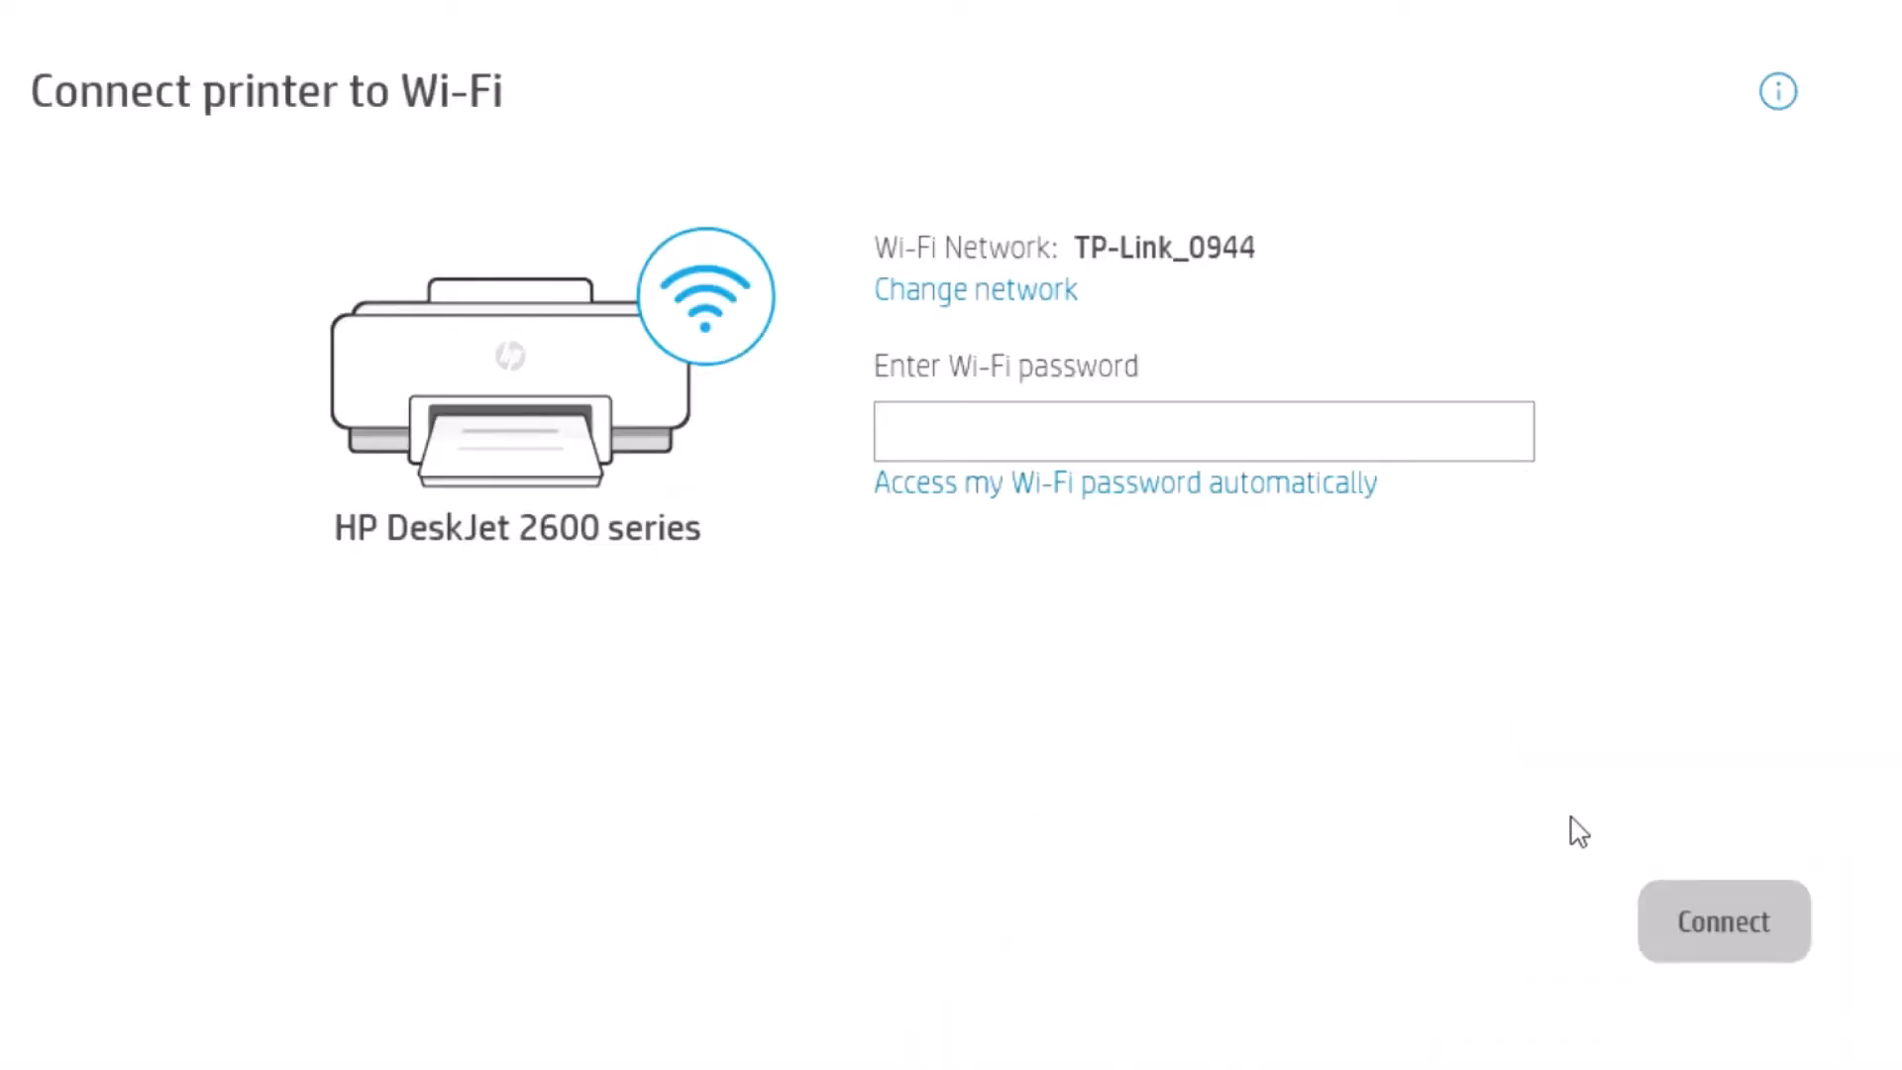
mouse_move(639, 257)
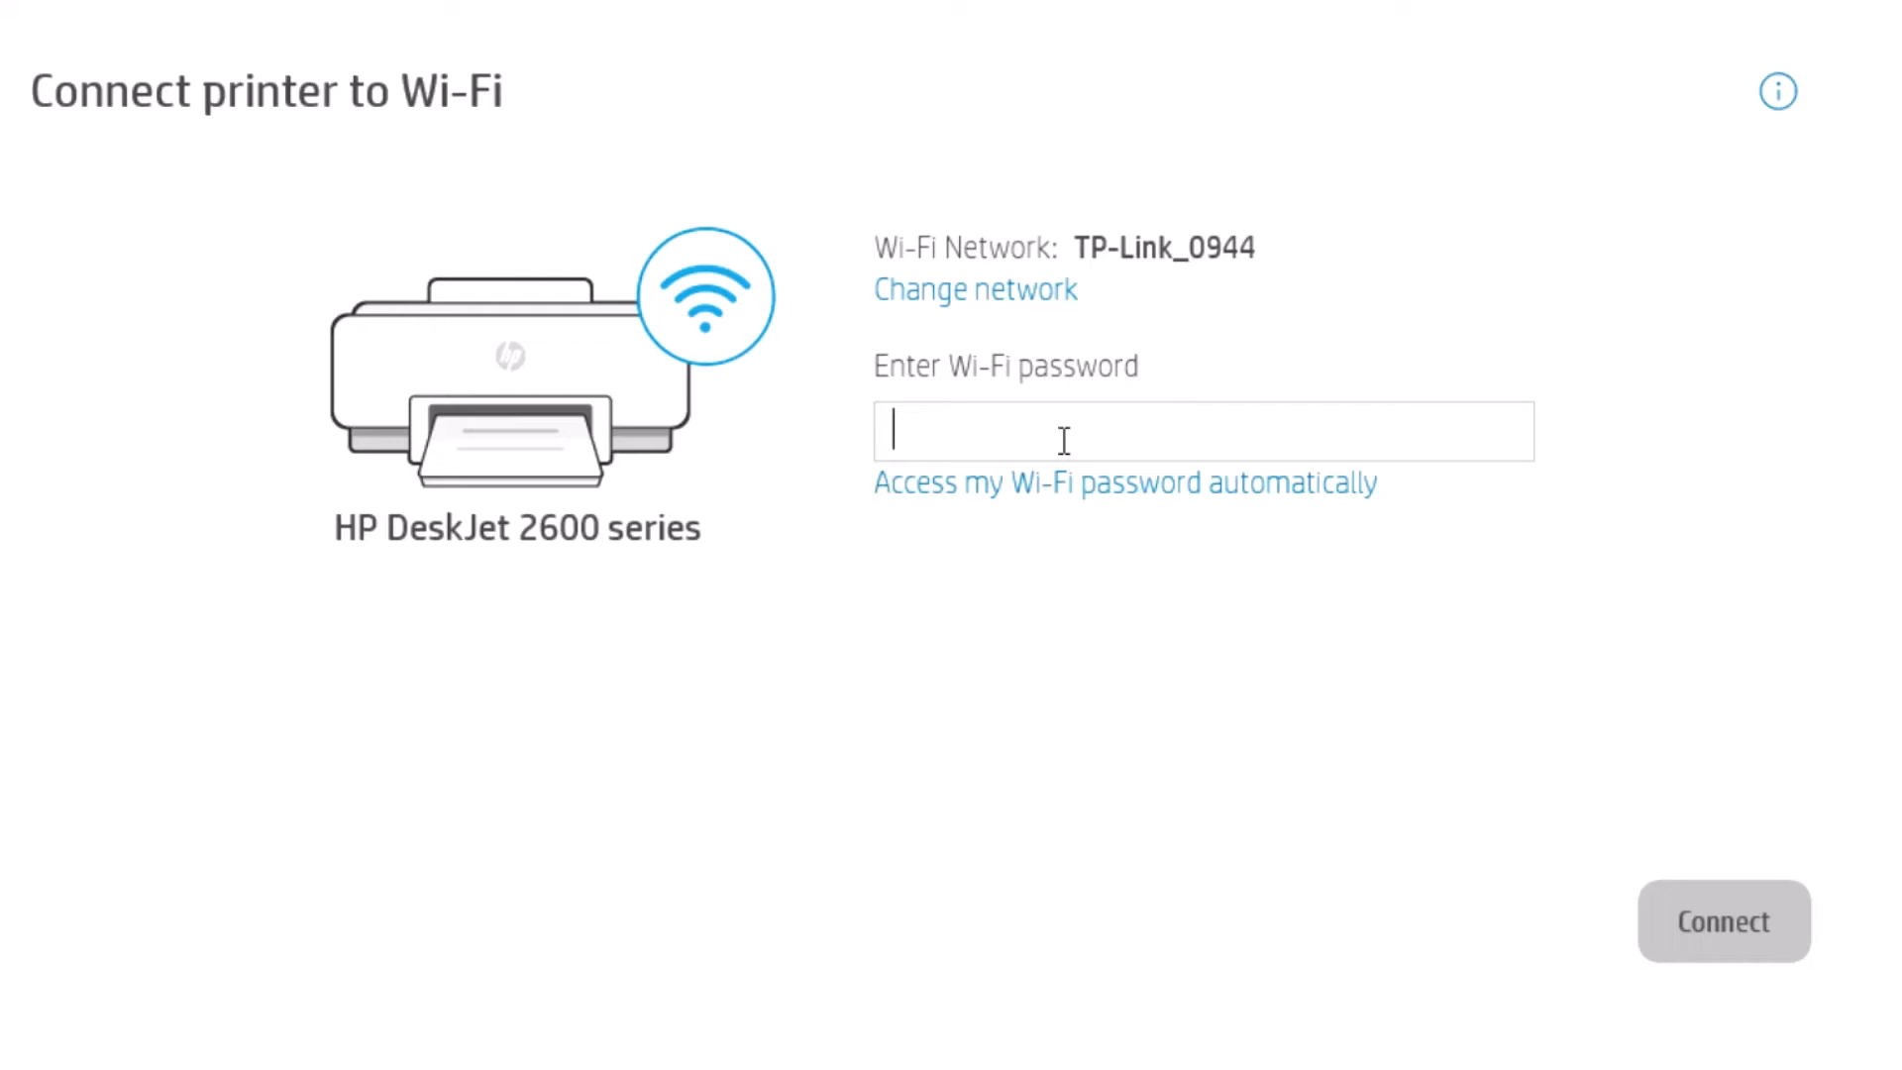
mouse_move(1103, 529)
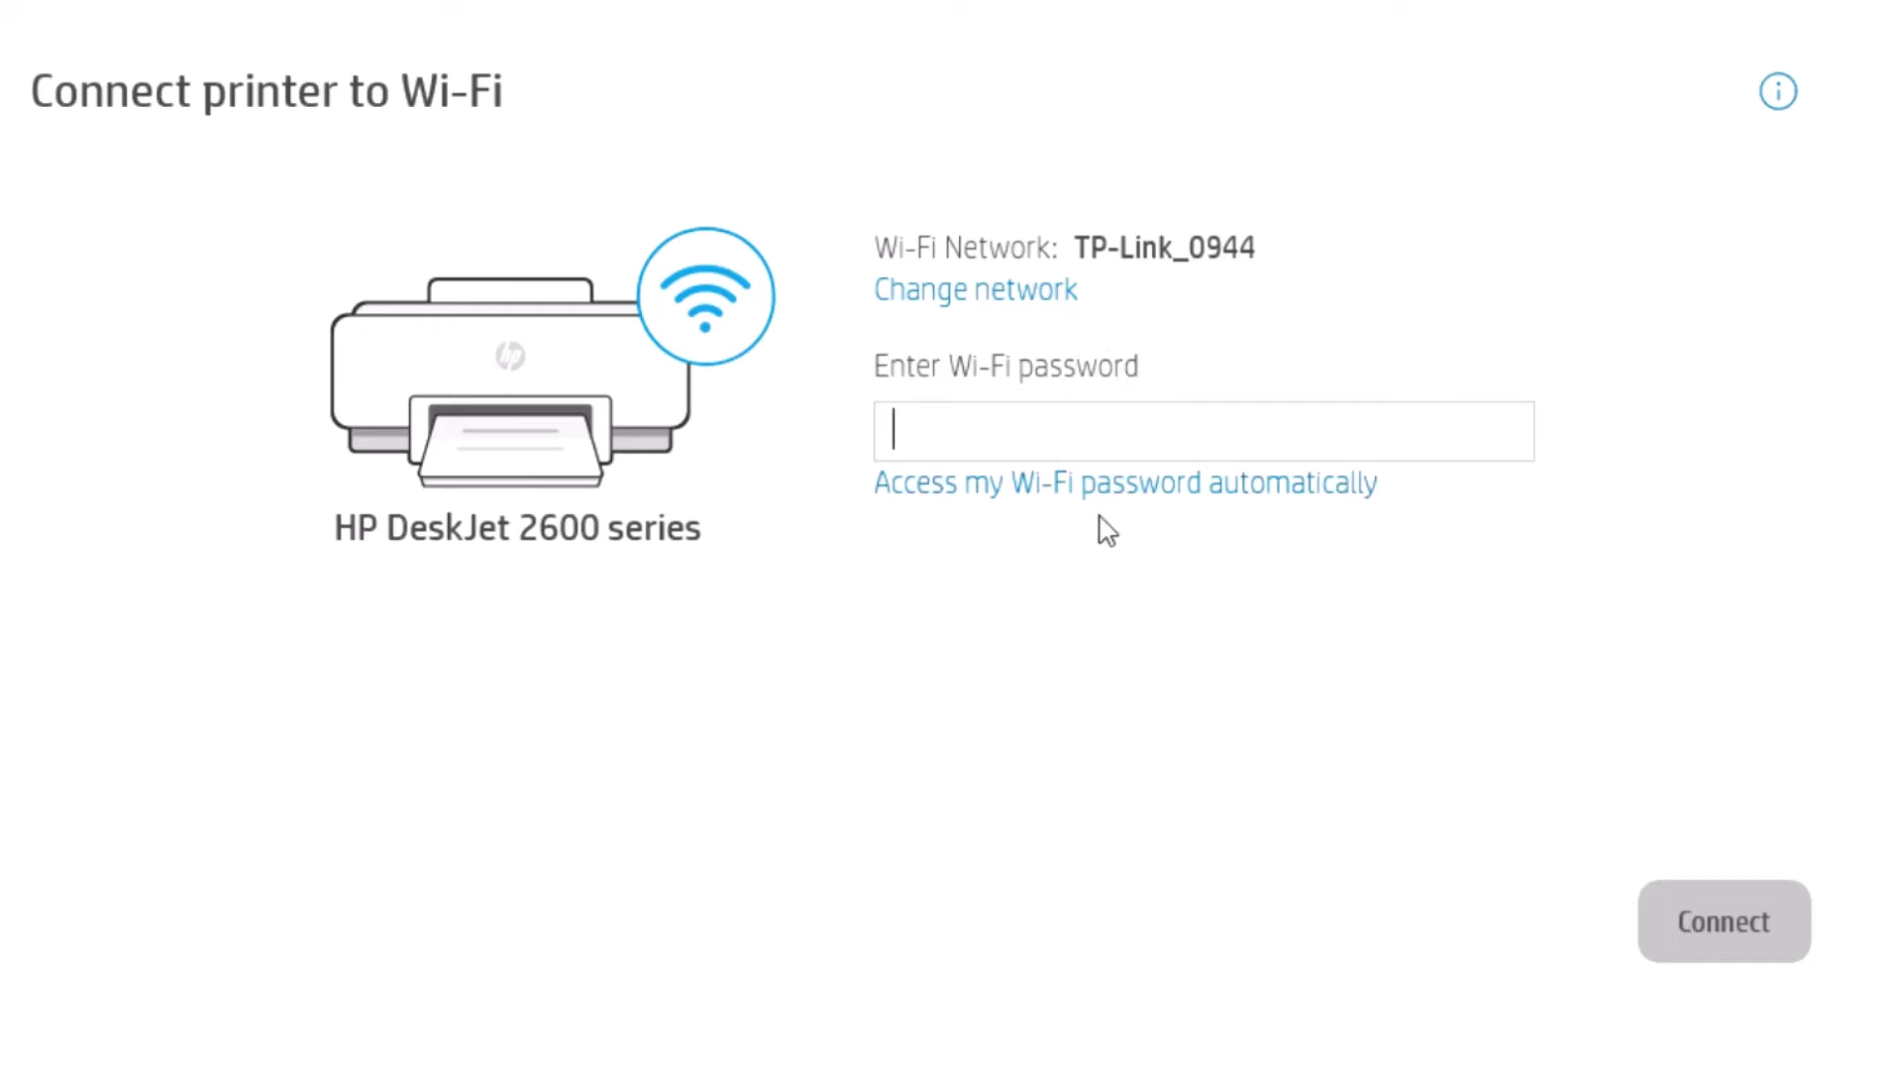
mouse_move(993, 420)
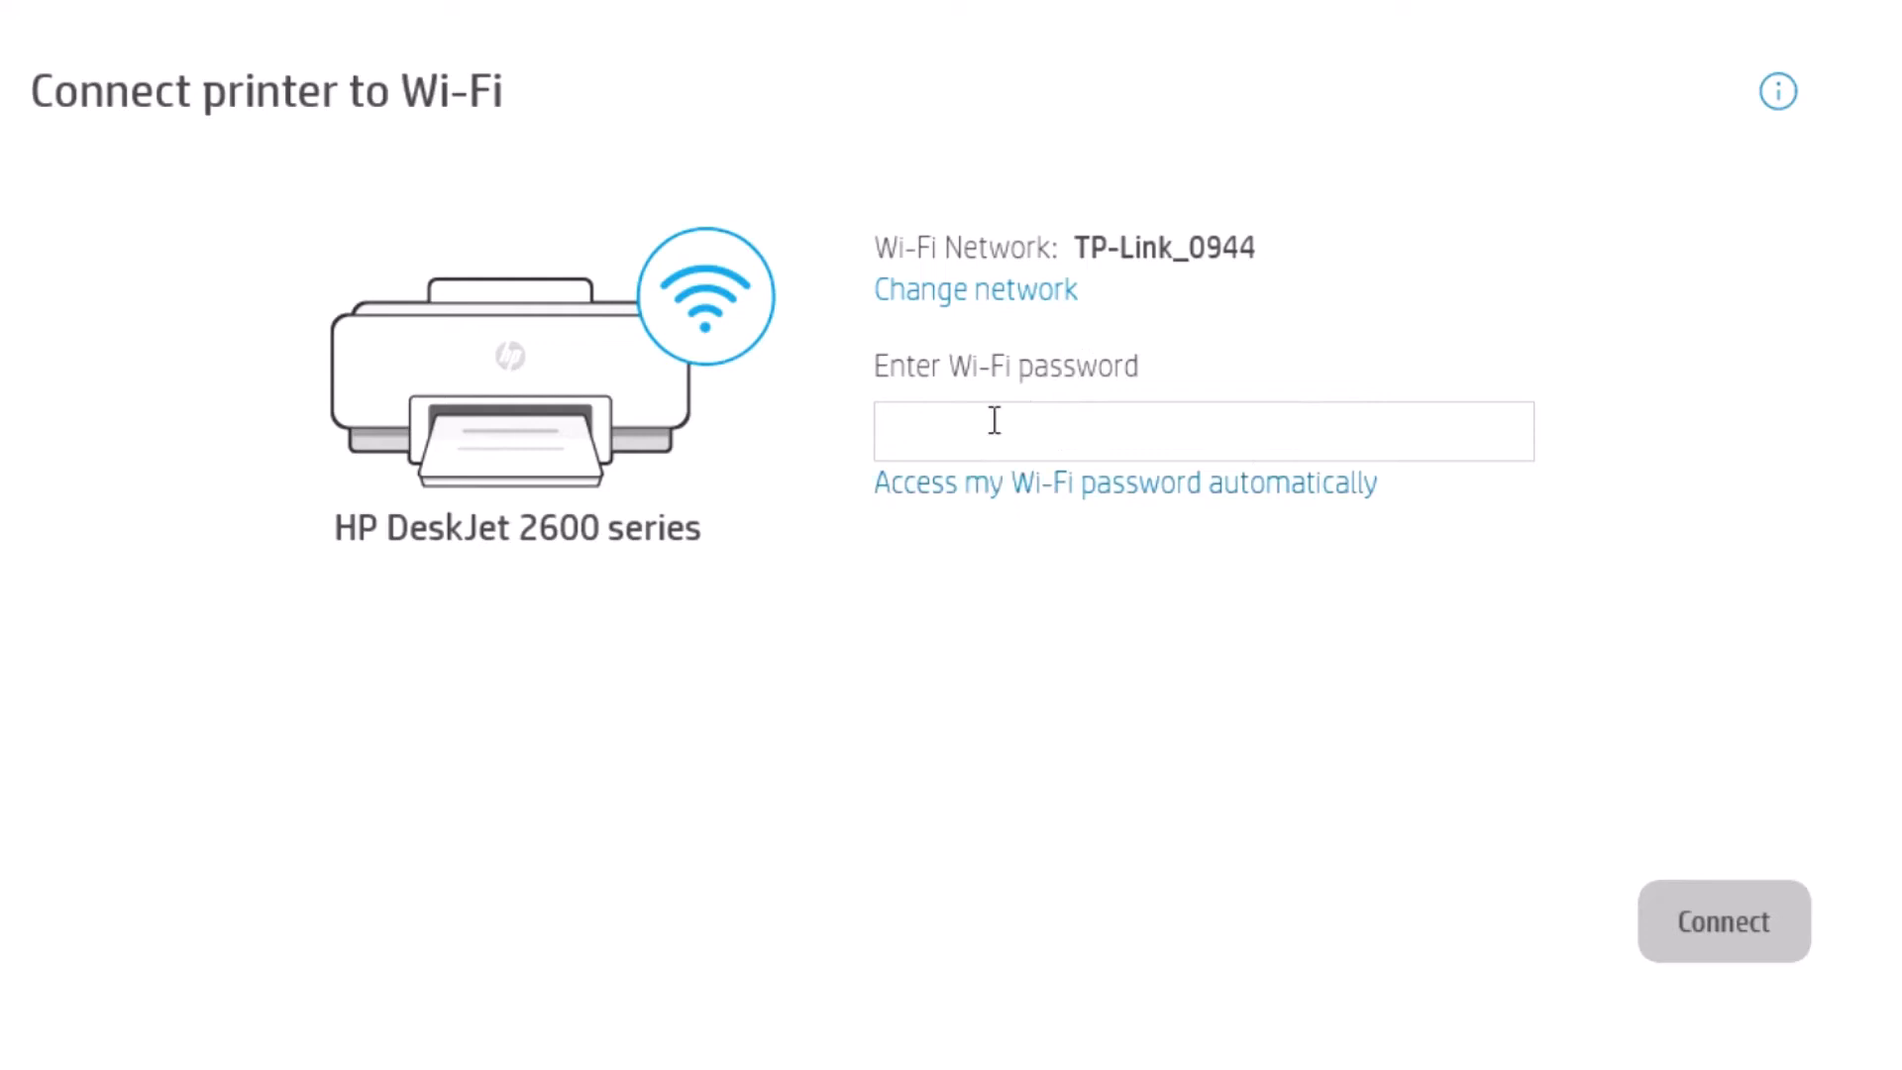
type("password")
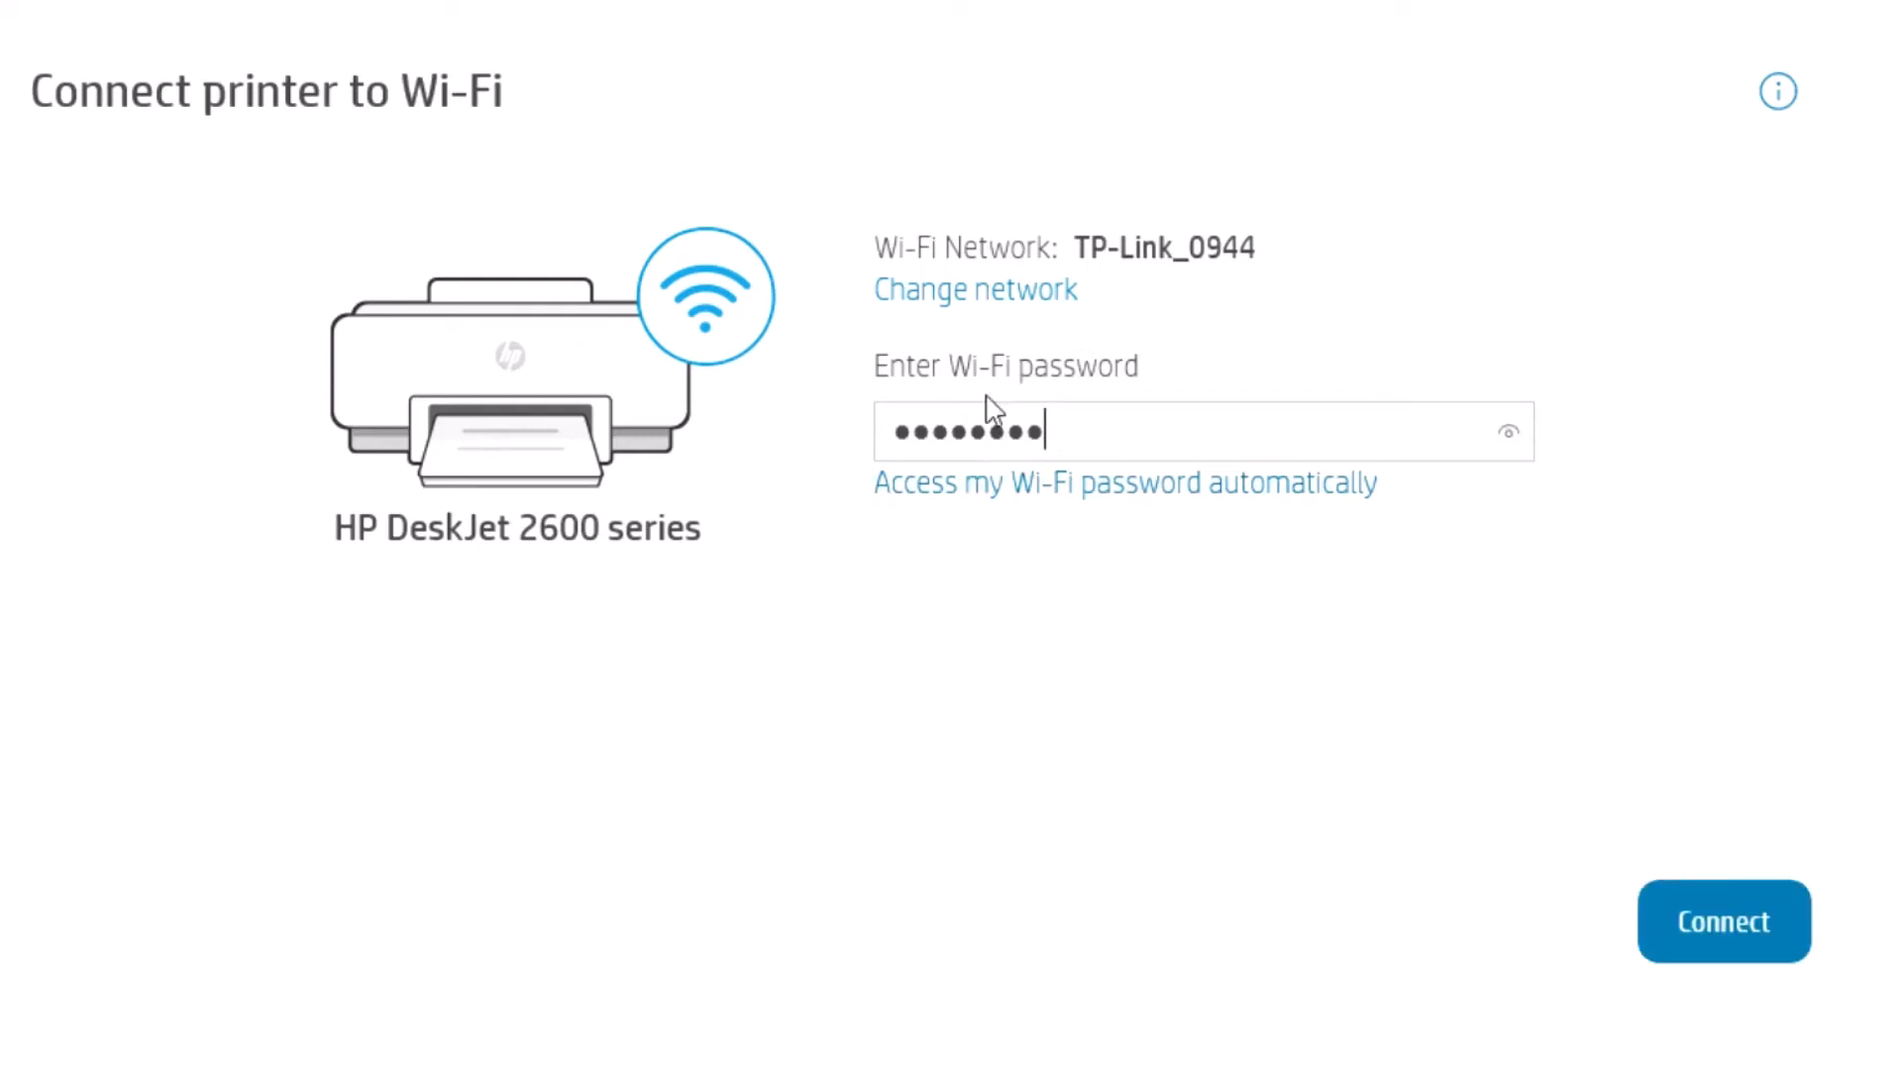
left_click(1721, 920)
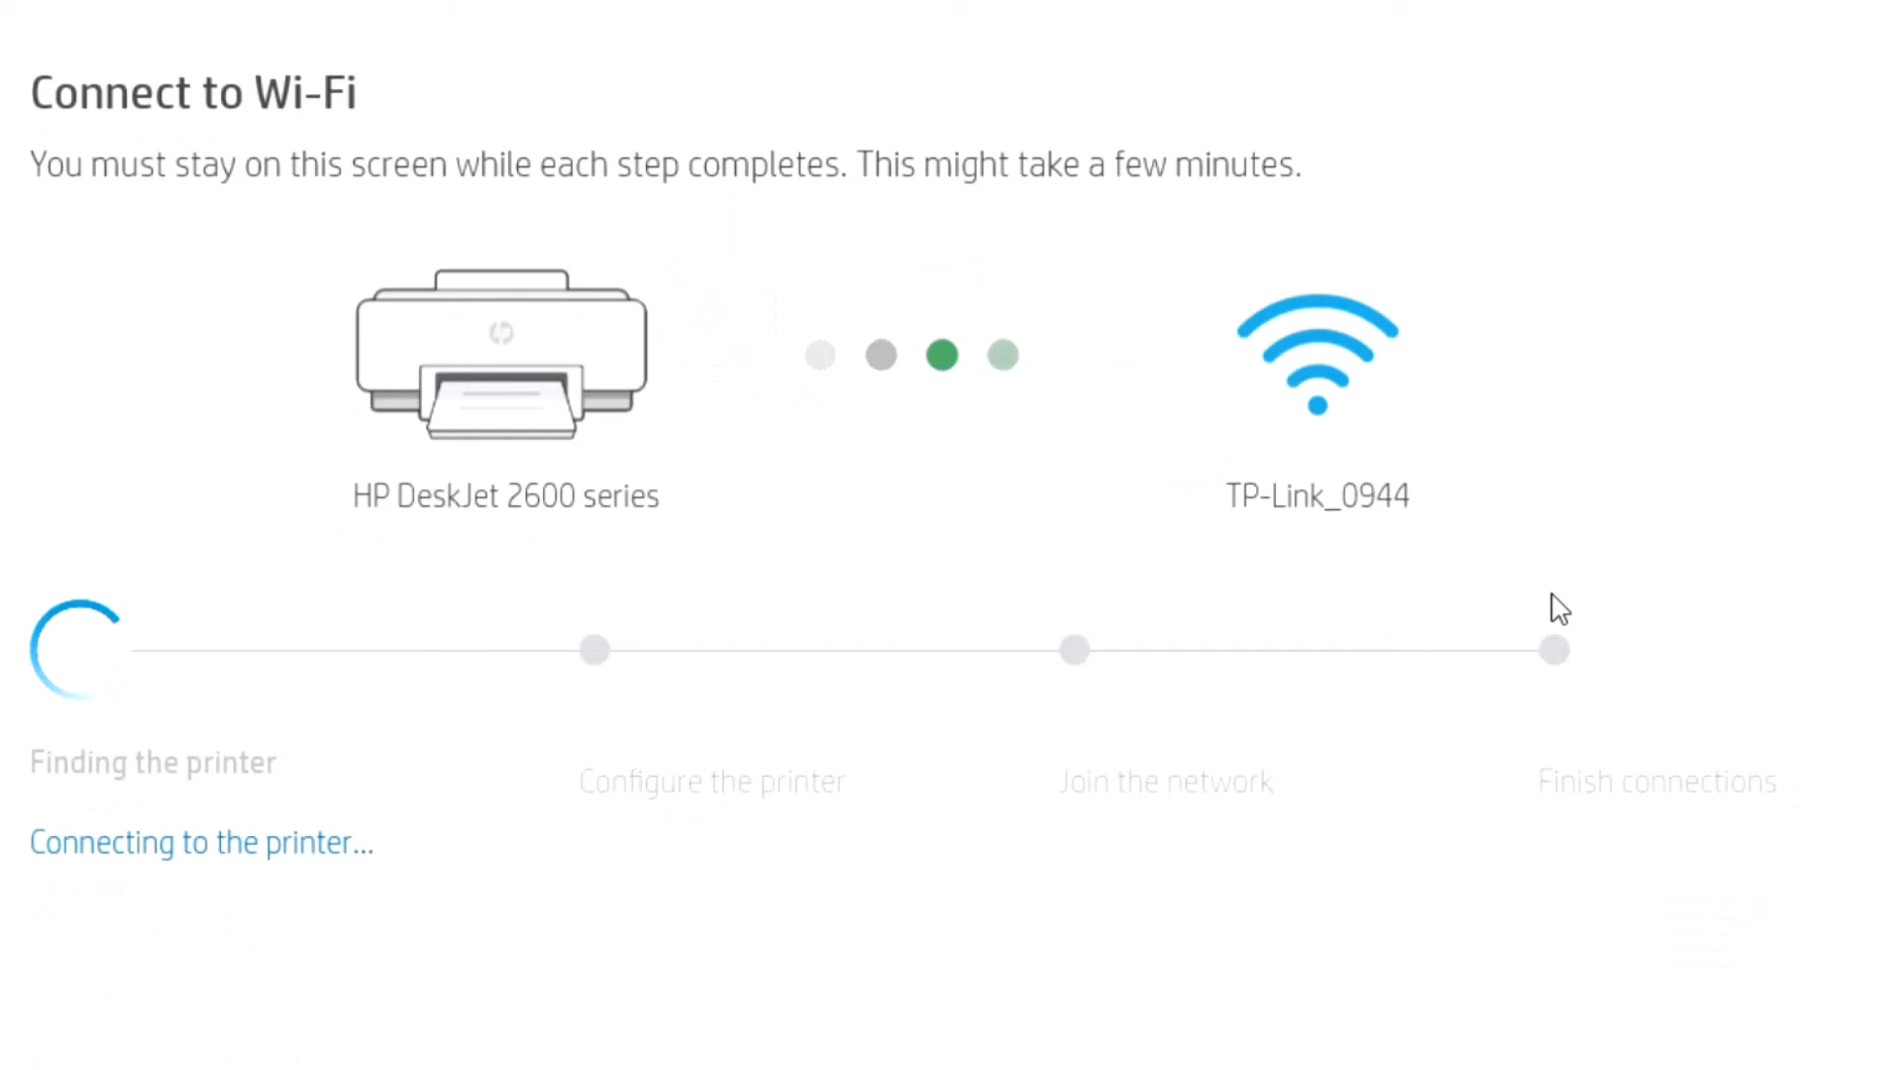
mouse_move(1468, 679)
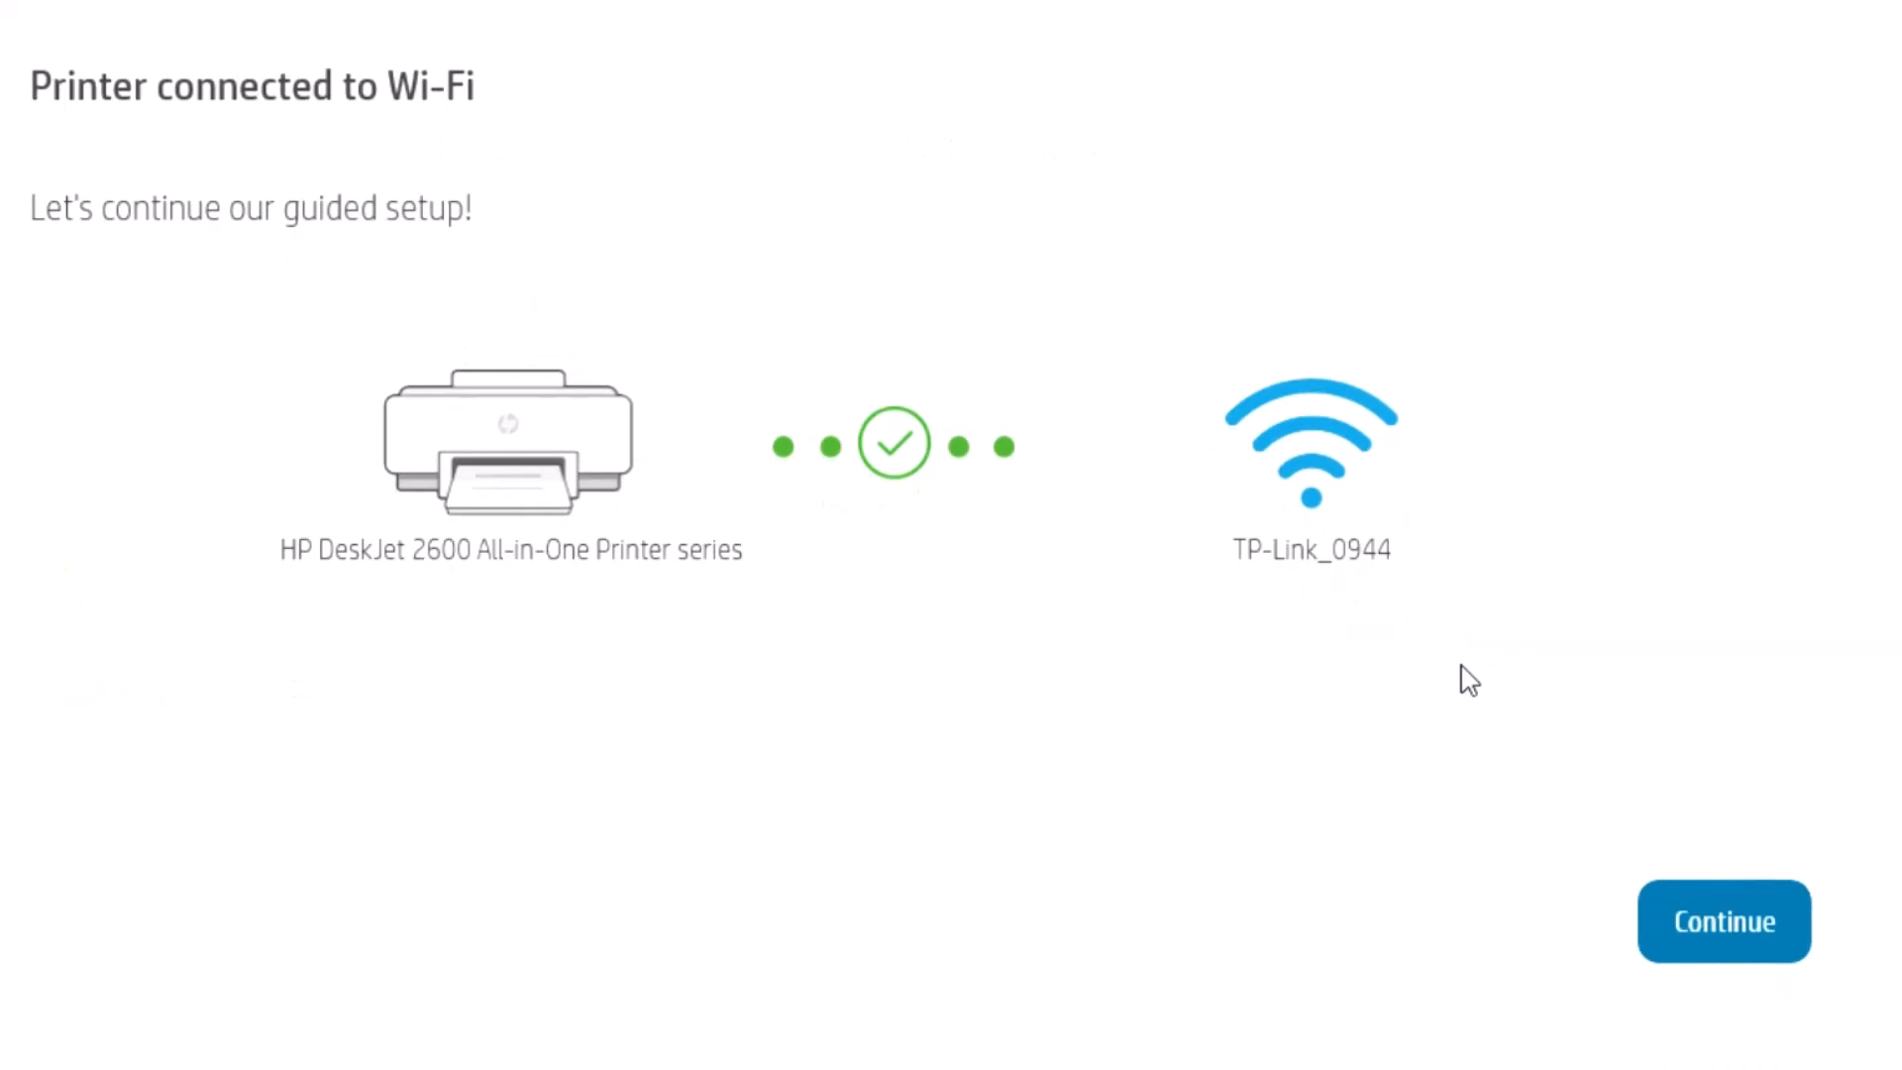
Step: Continue once the printer reports it is connected to Wi-Fi
left_click(1722, 922)
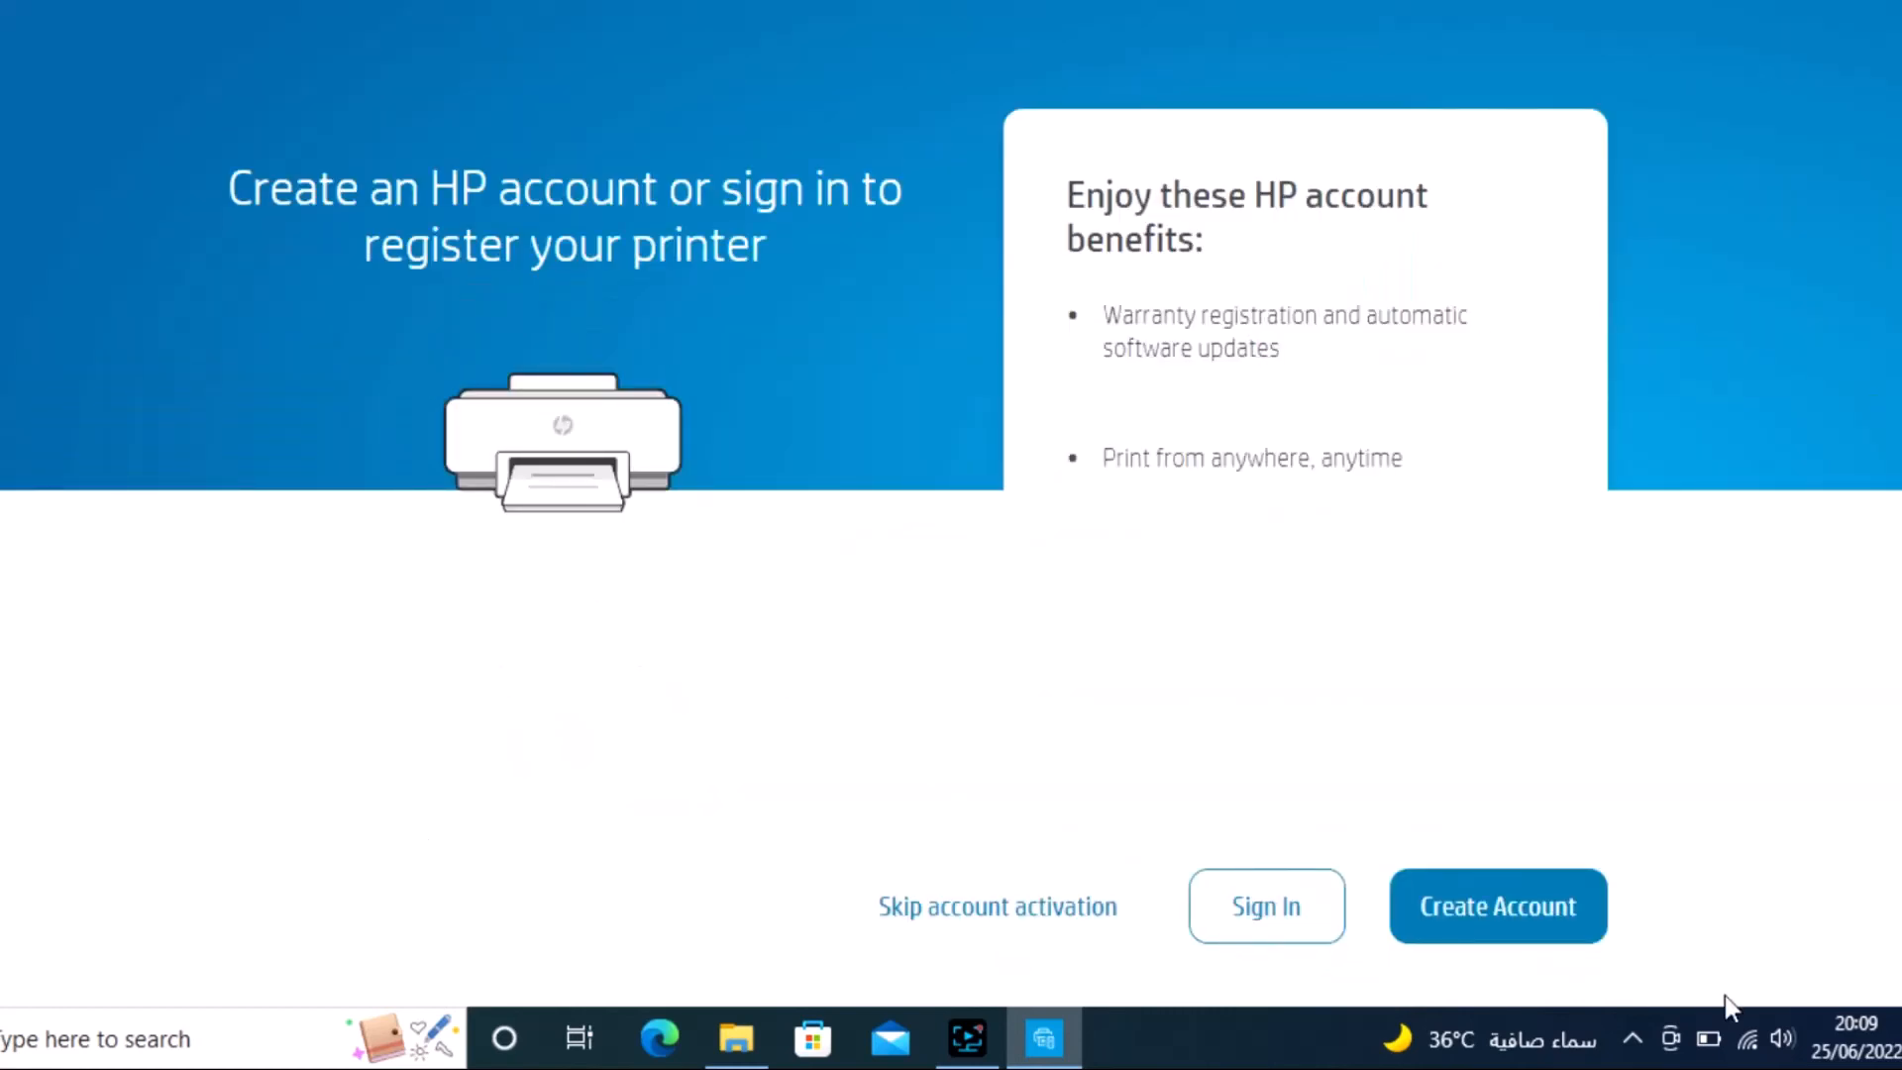
Step: Skip HP account activation and confirm skipping on the reminder page
left_click(994, 906)
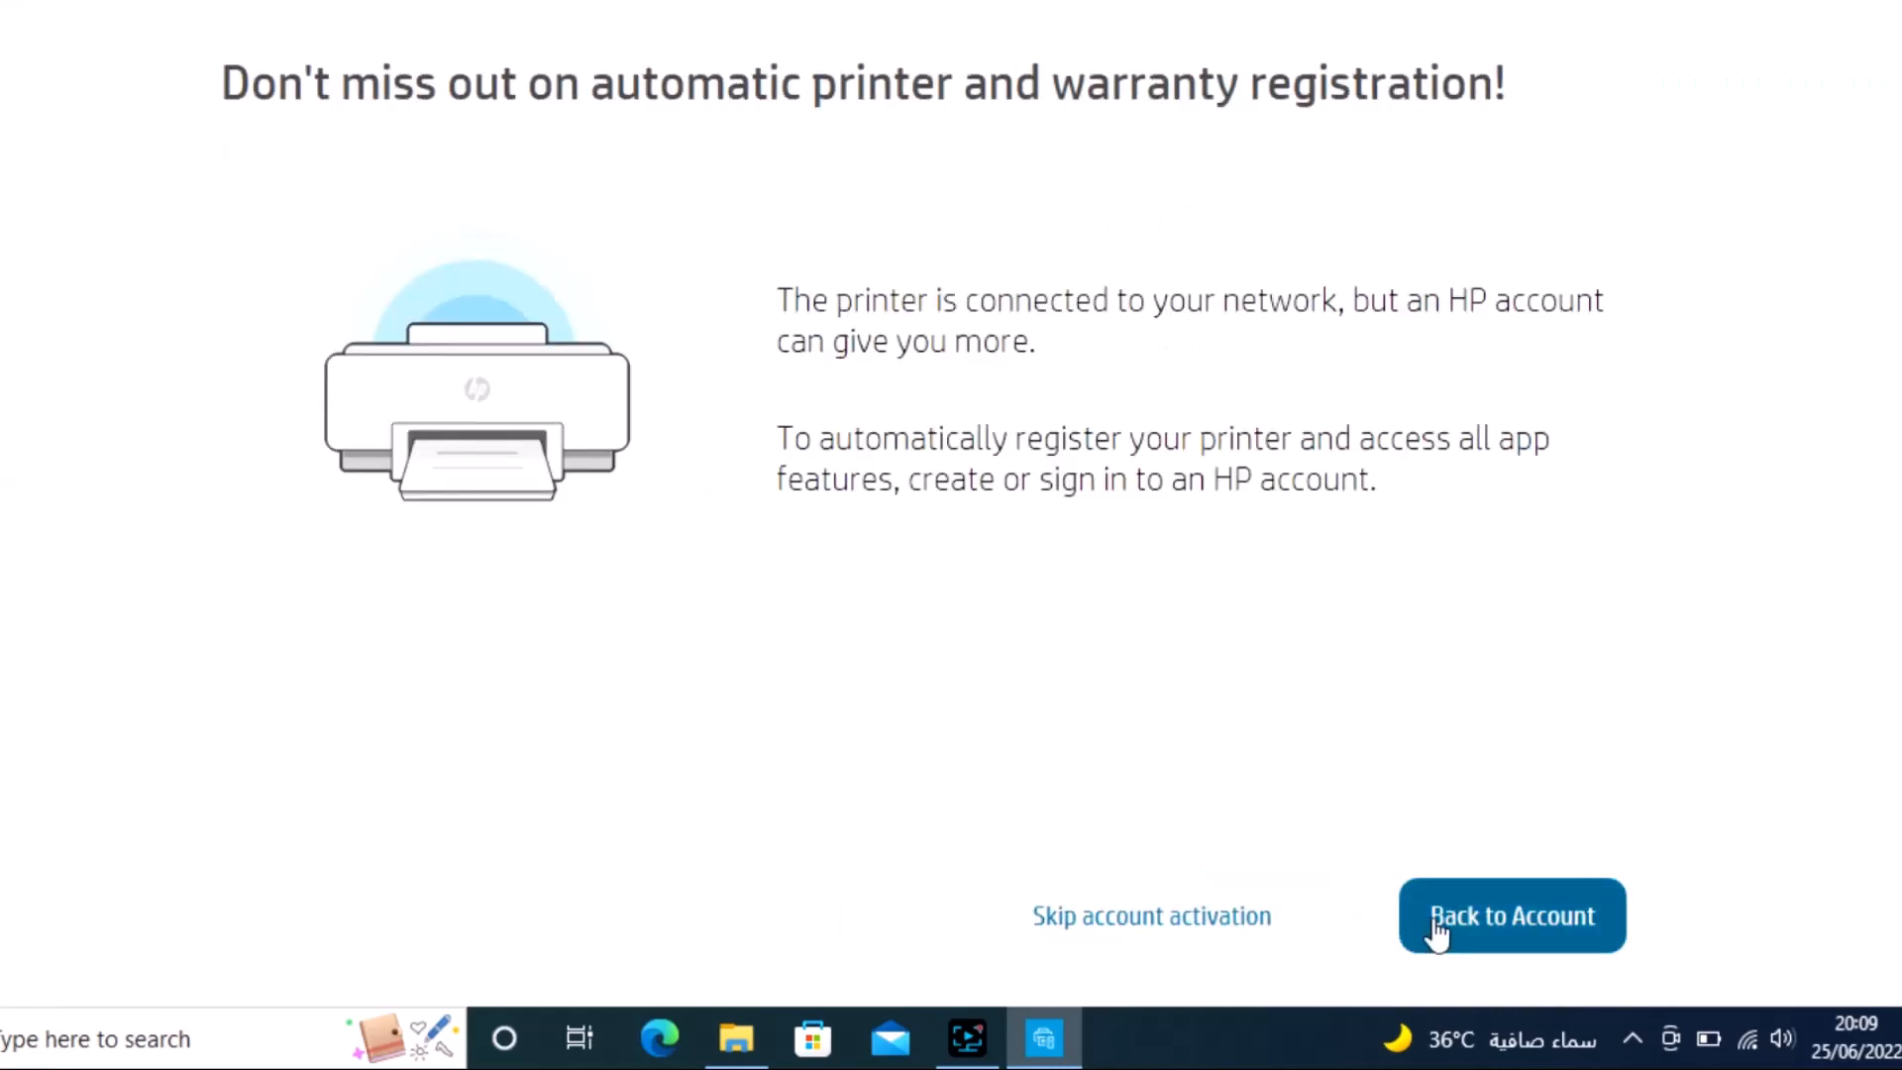
mouse_move(1184, 922)
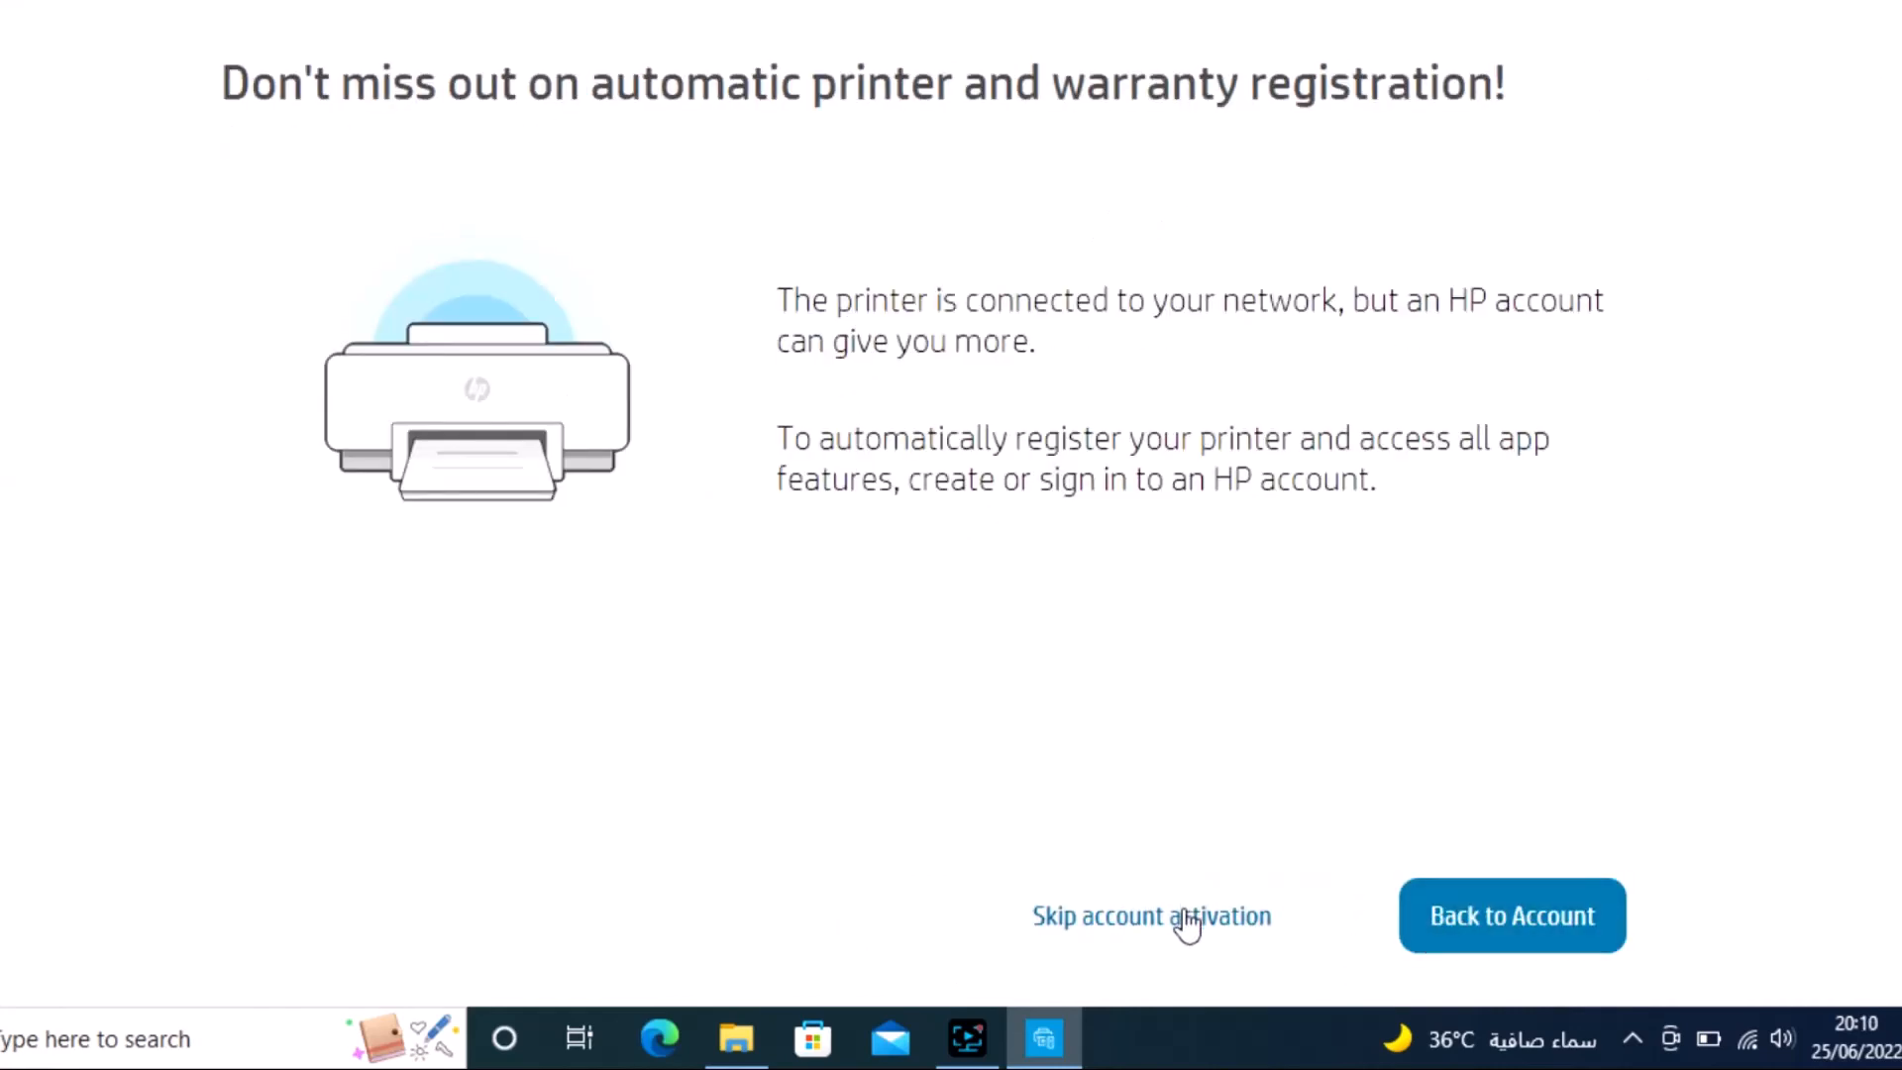
left_click(1151, 915)
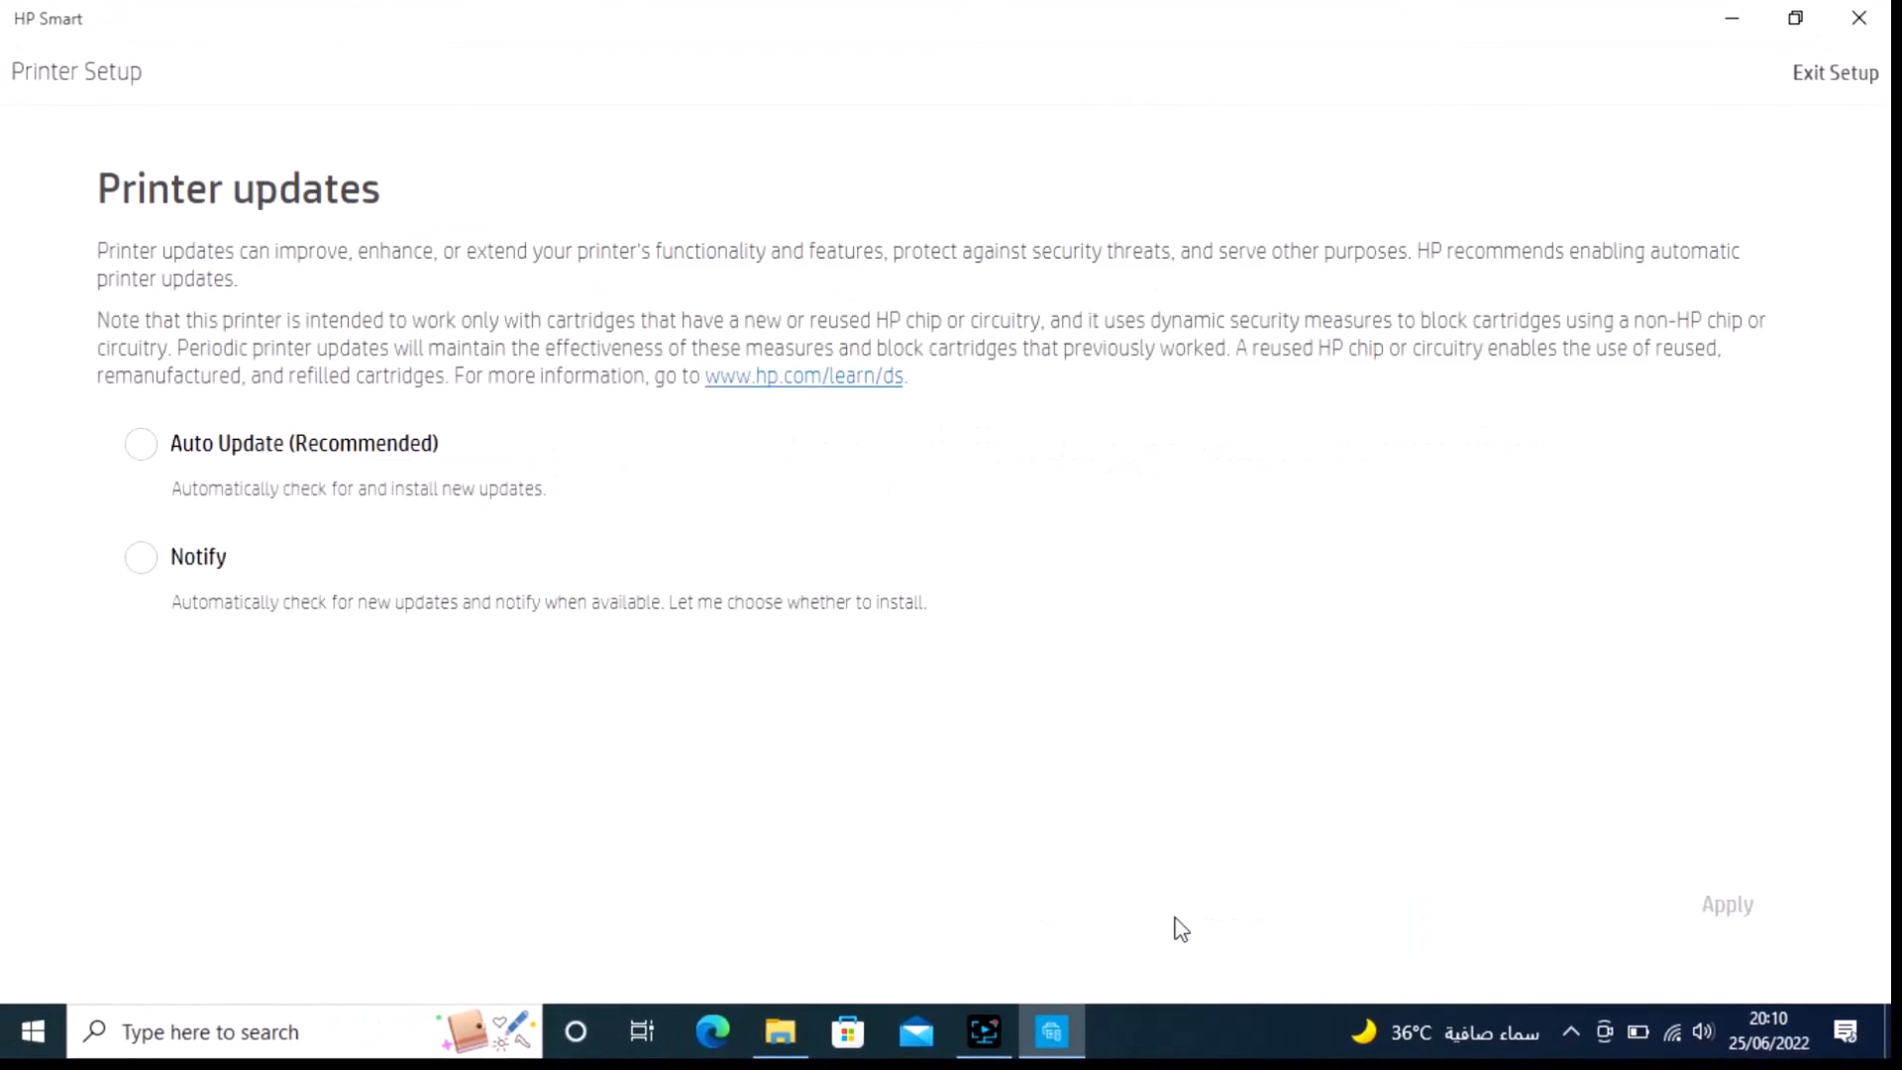
Step: Apply the Notify option for printer updates
left_click(139, 556)
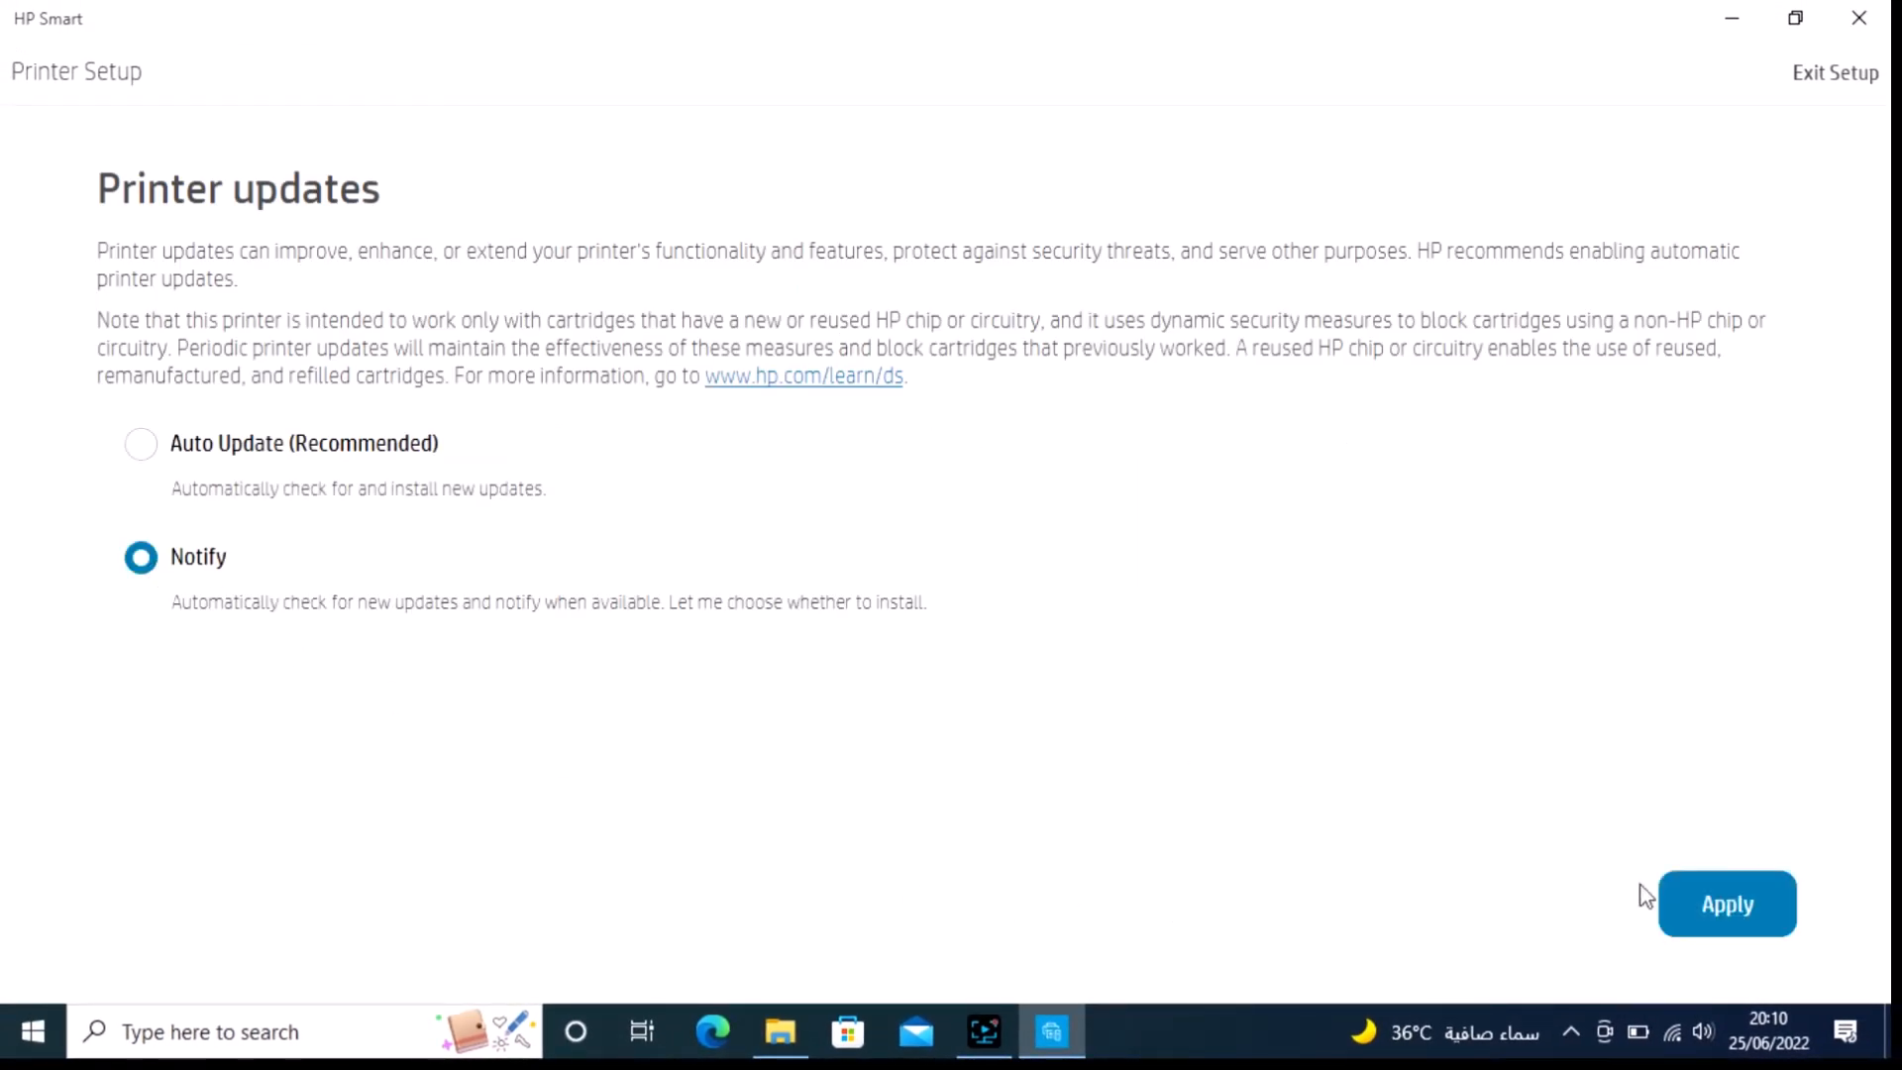
left_click(1724, 904)
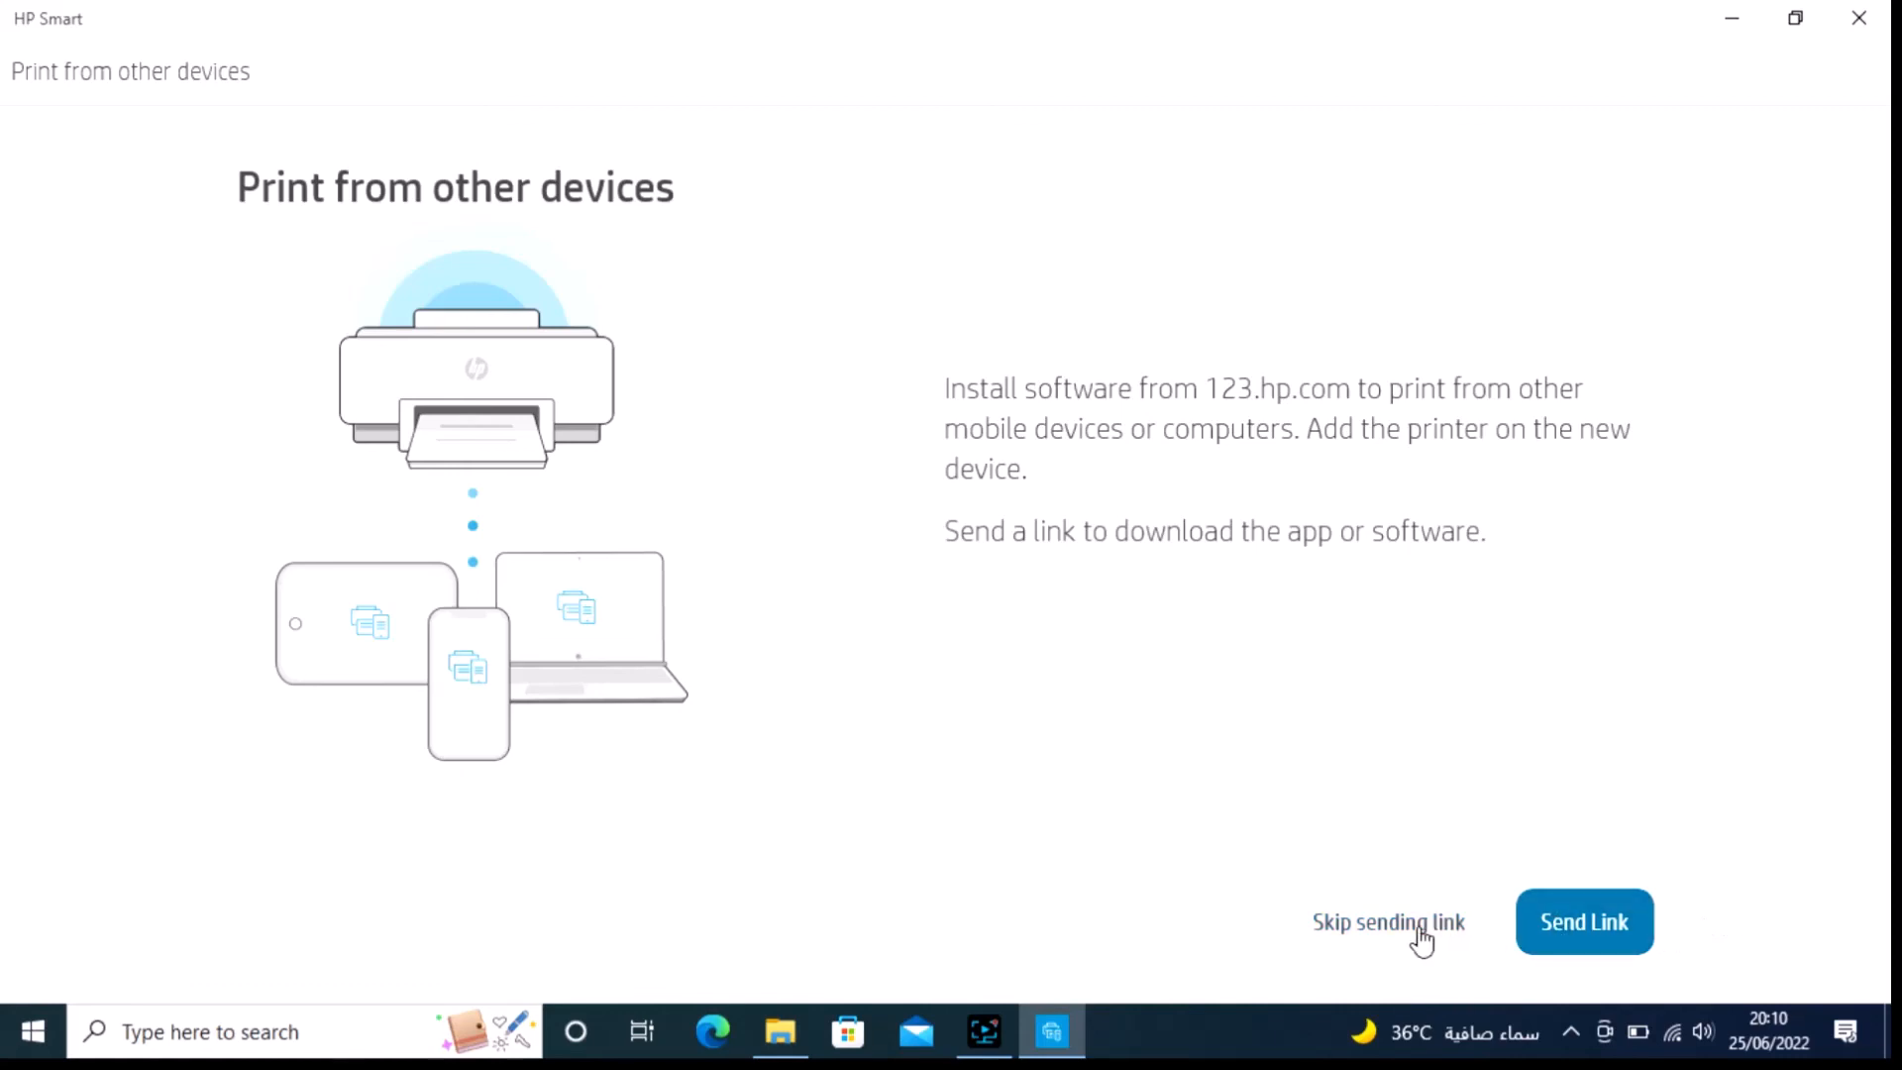
Step: Skip sending the device link and skip printing the welcome page
left_click(1387, 923)
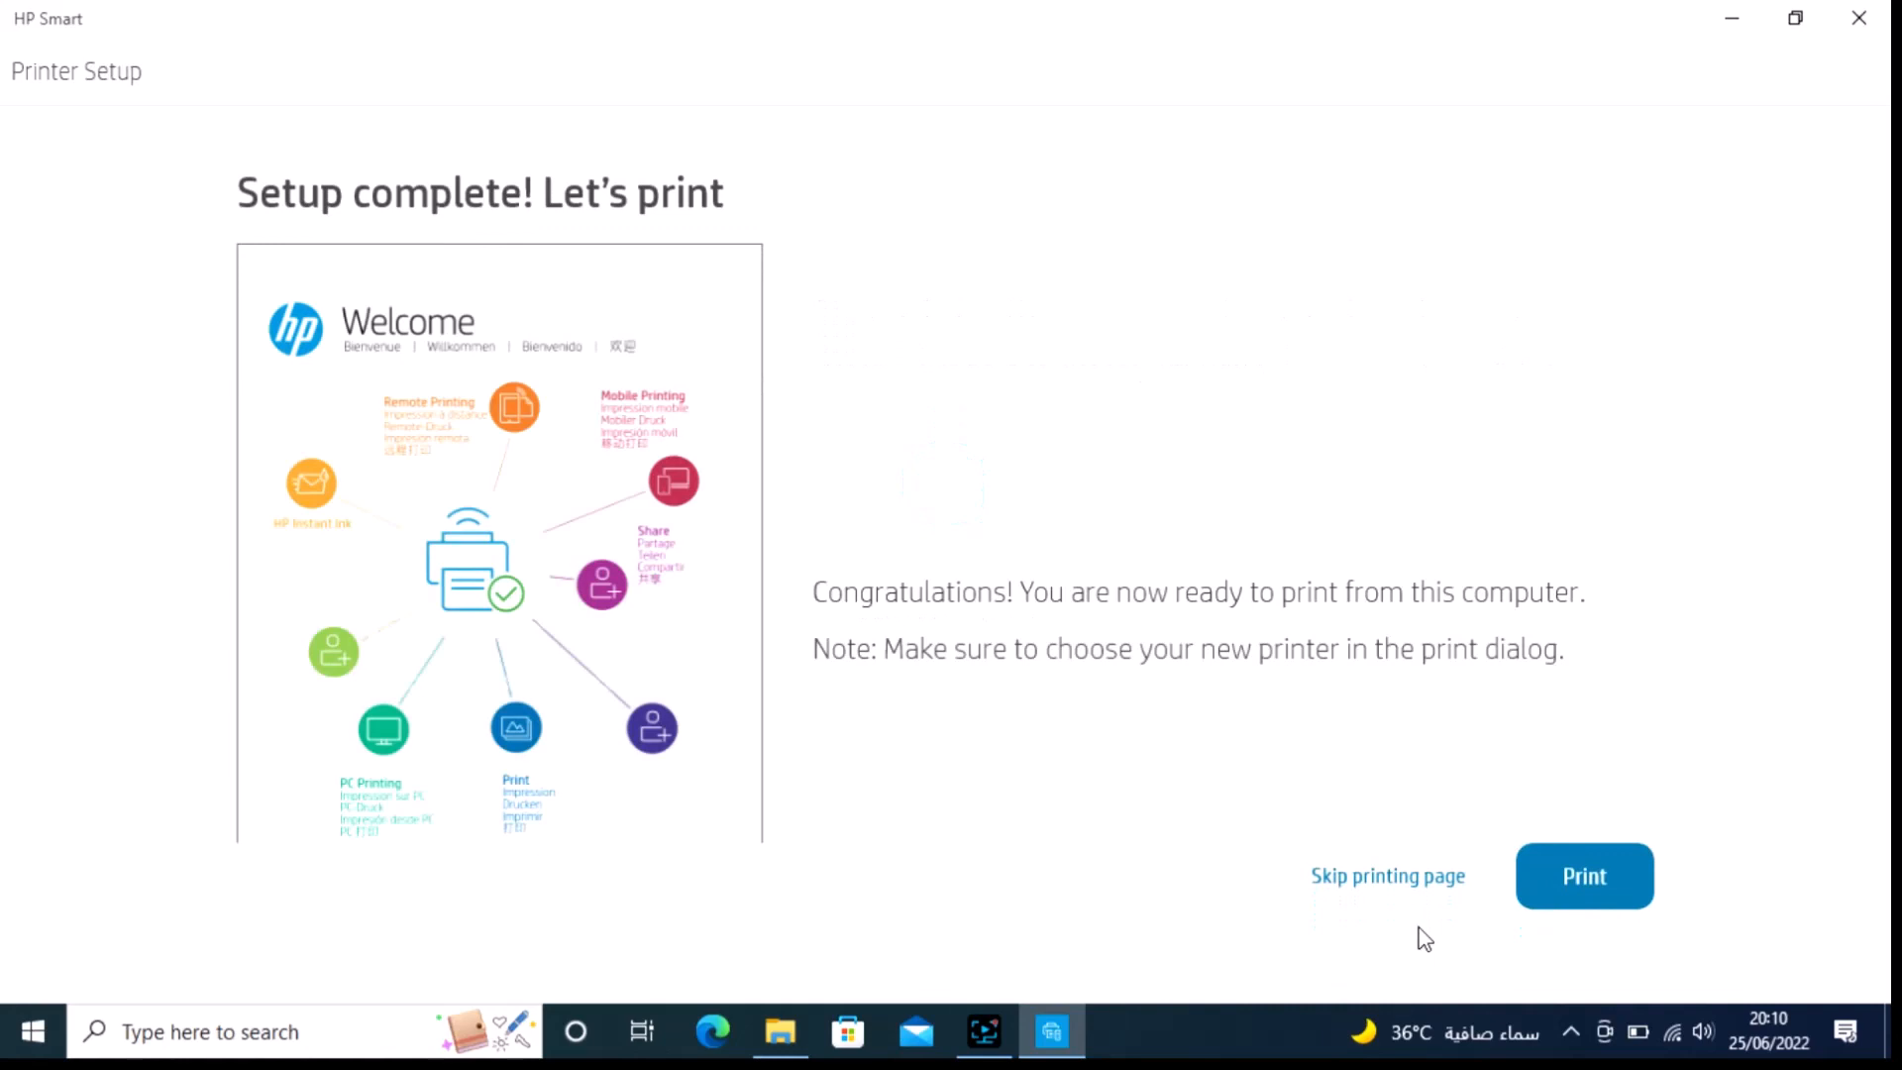
mouse_move(1394, 874)
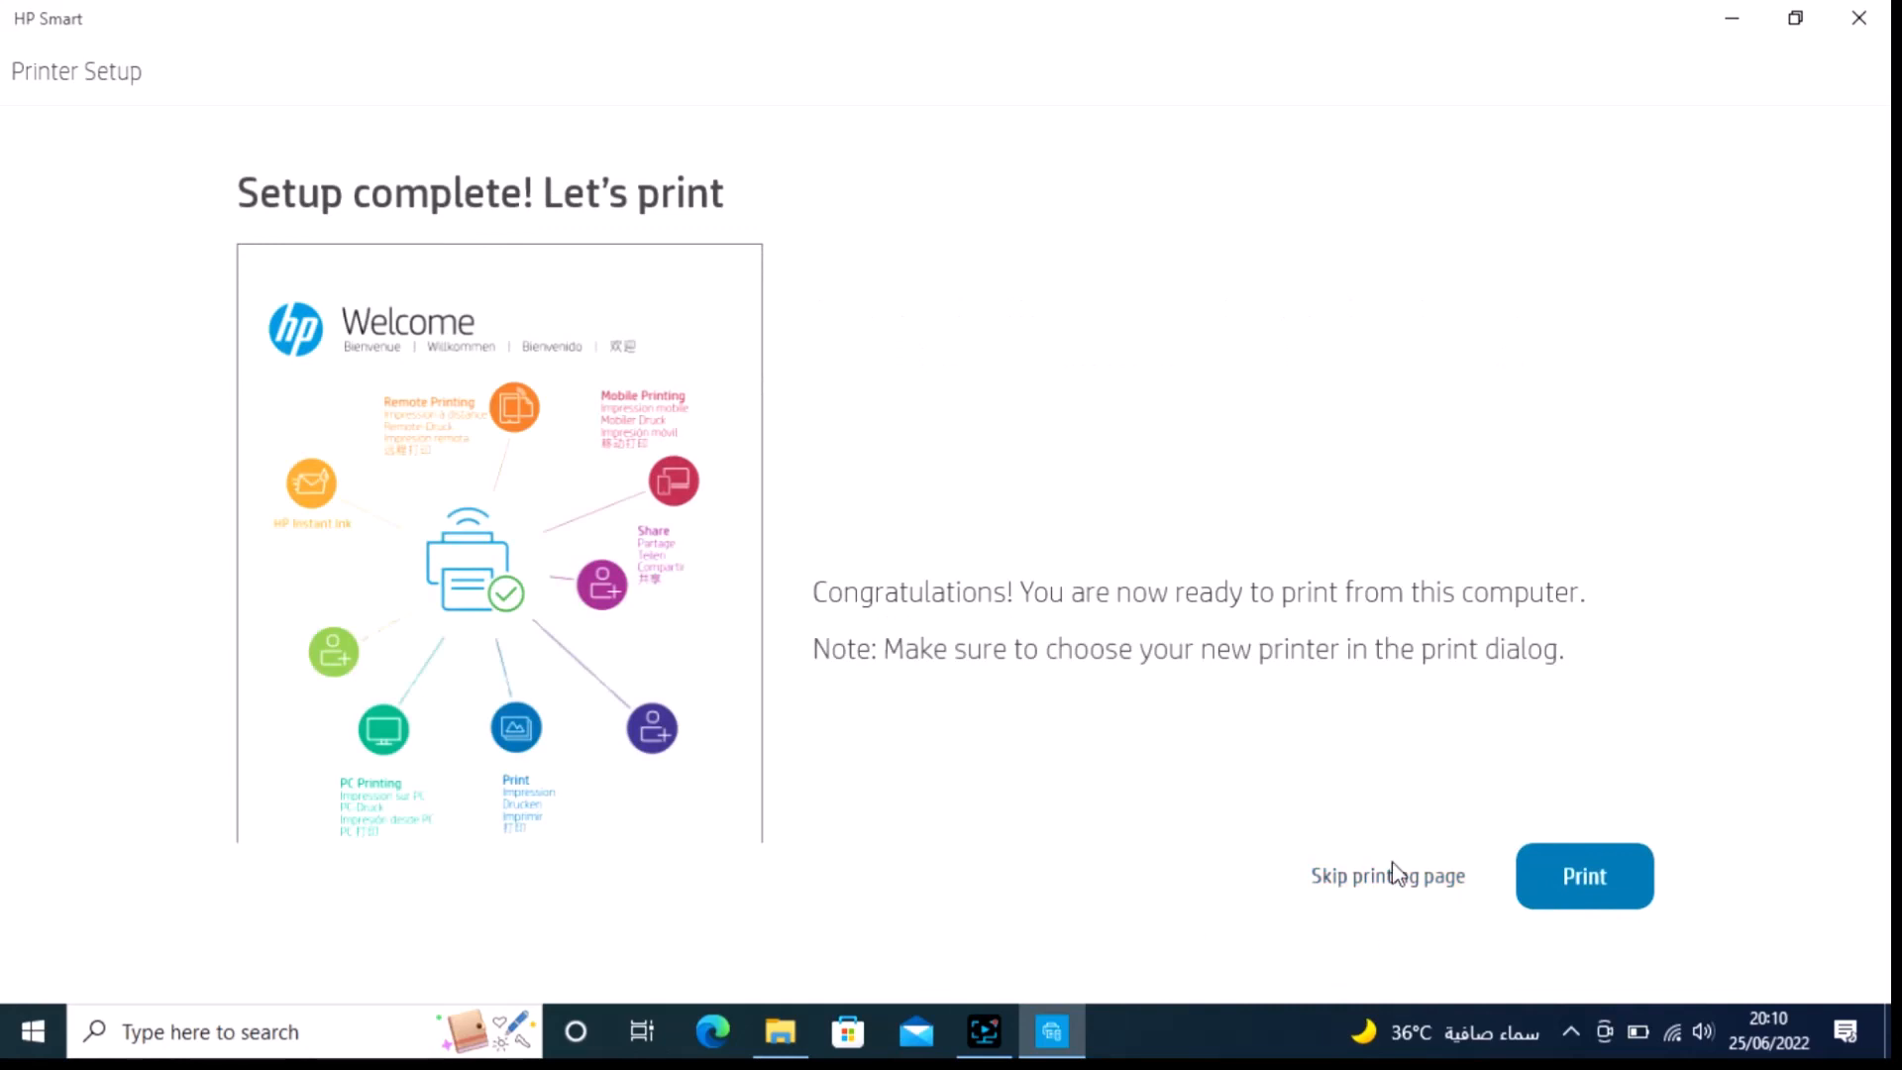
left_click(1387, 875)
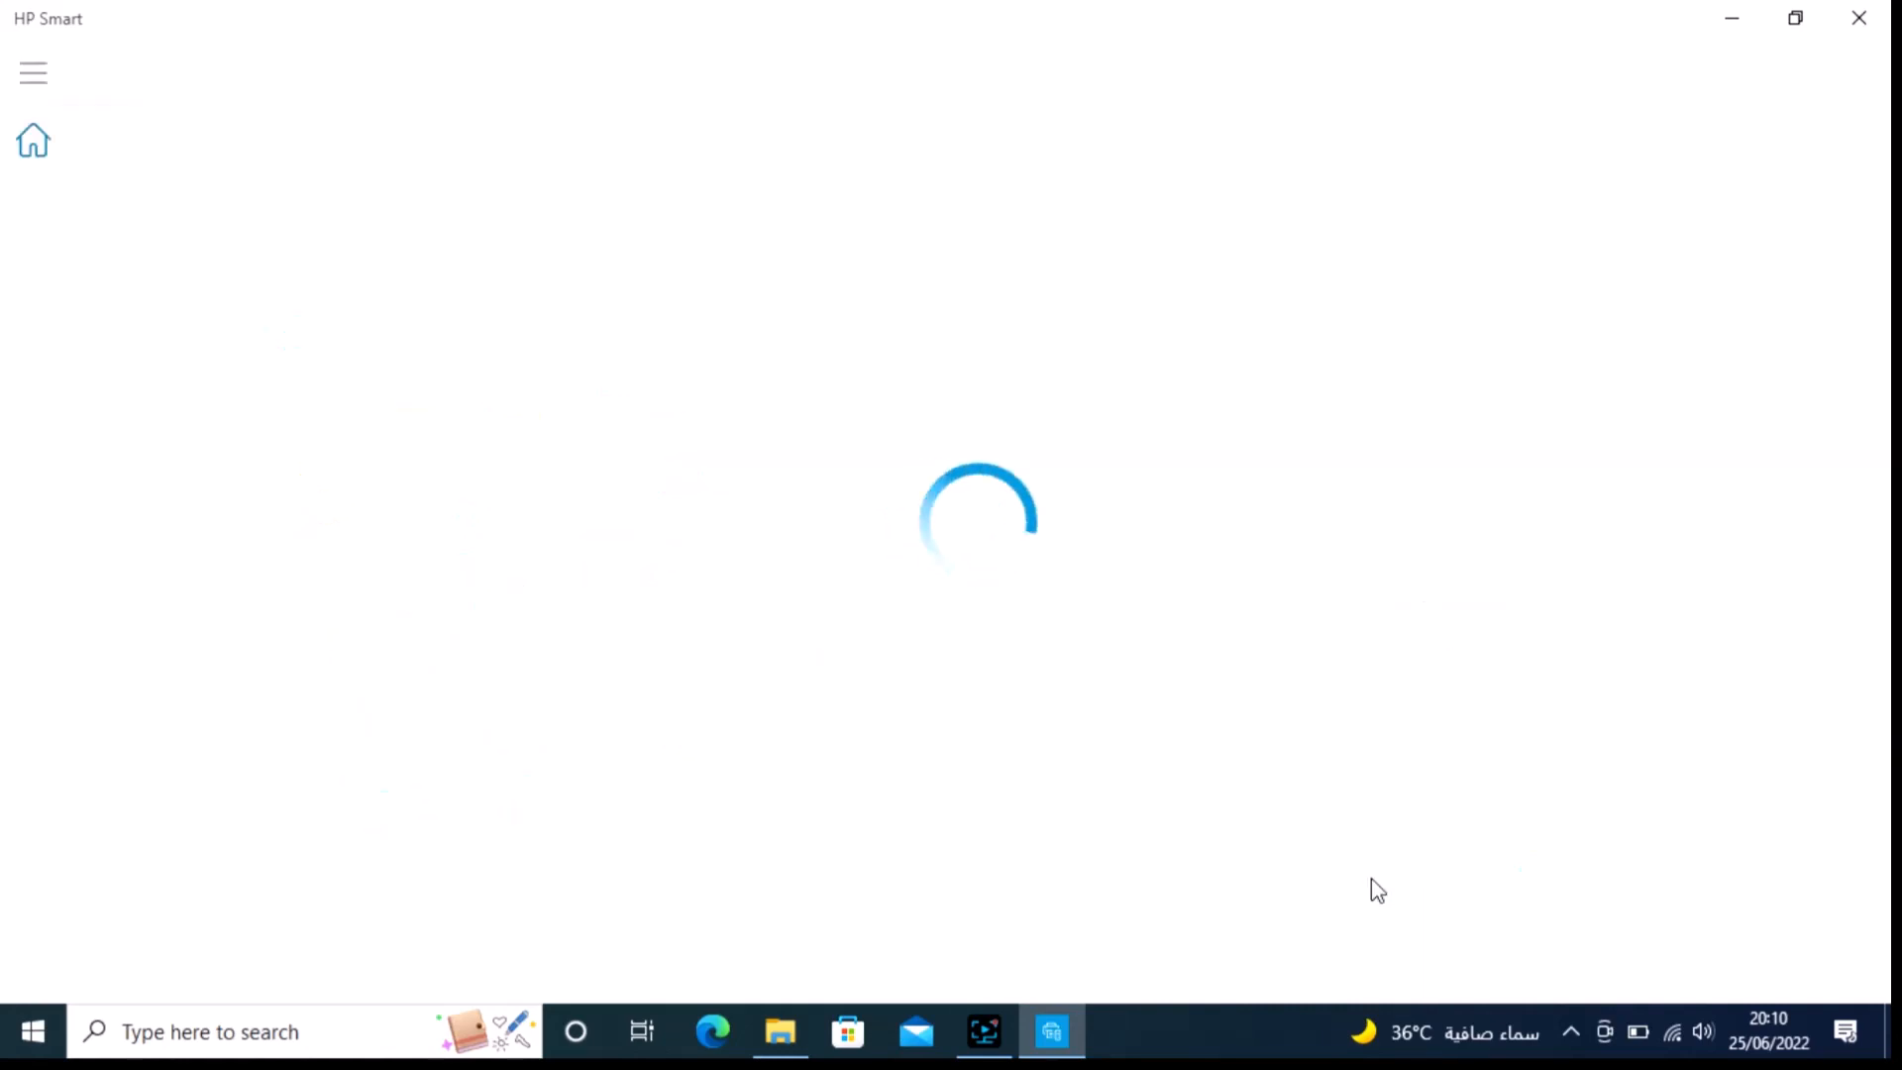